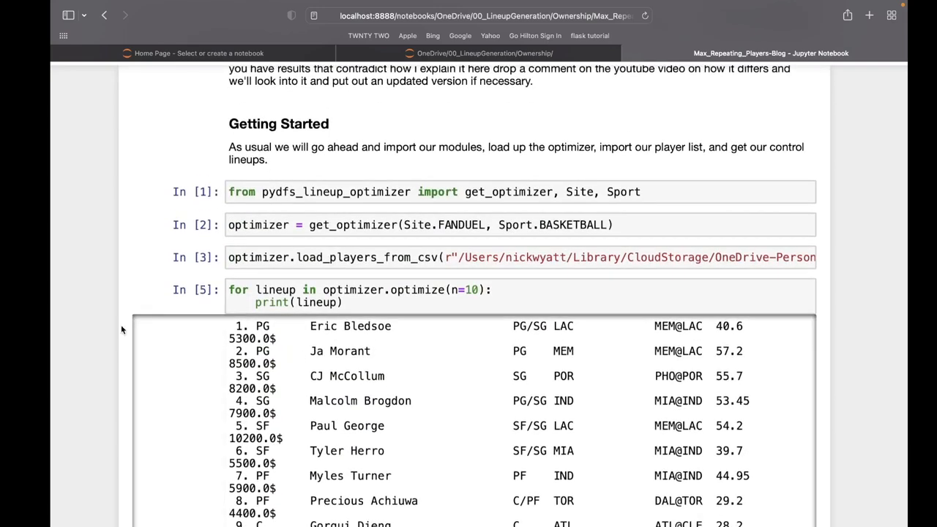
- Scroll down to the max_repeating_player explanation and highlight its sentence
scroll(down, 3)
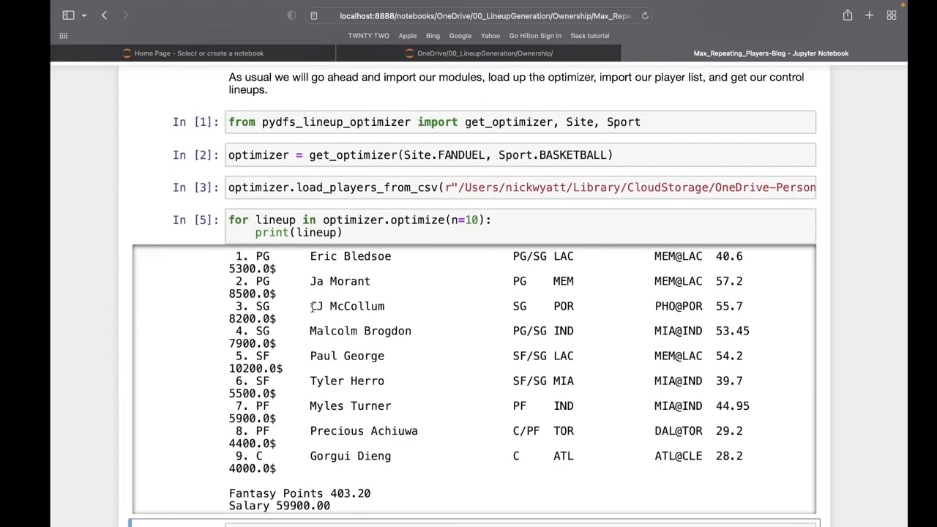
mouse_move(358, 303)
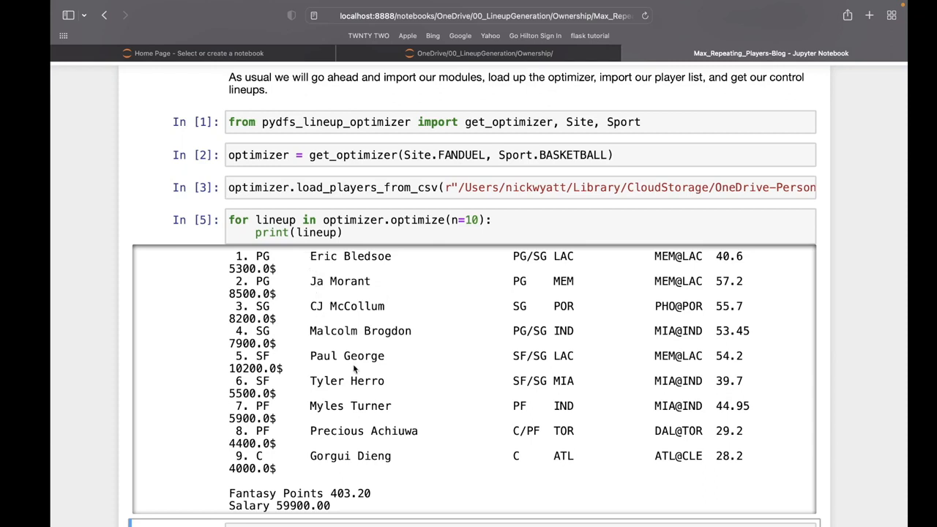
mouse_move(352, 431)
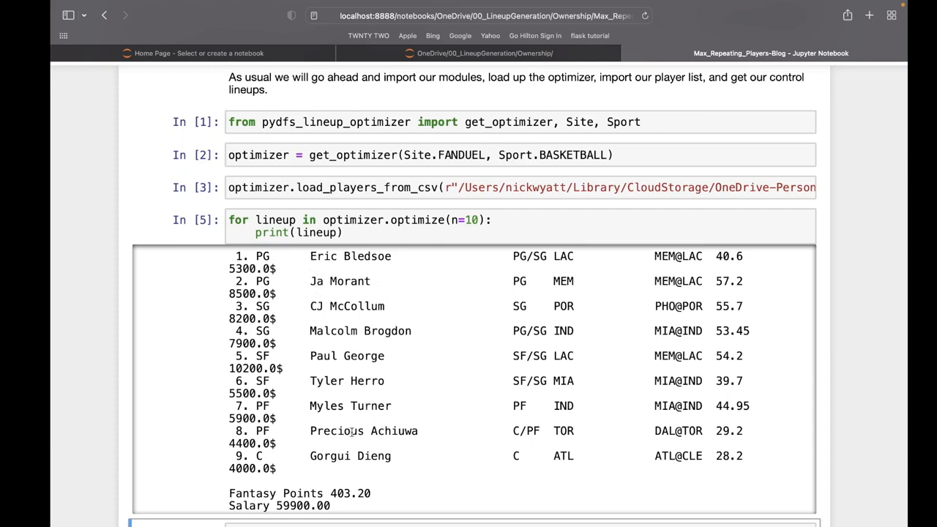
scroll(down, 3)
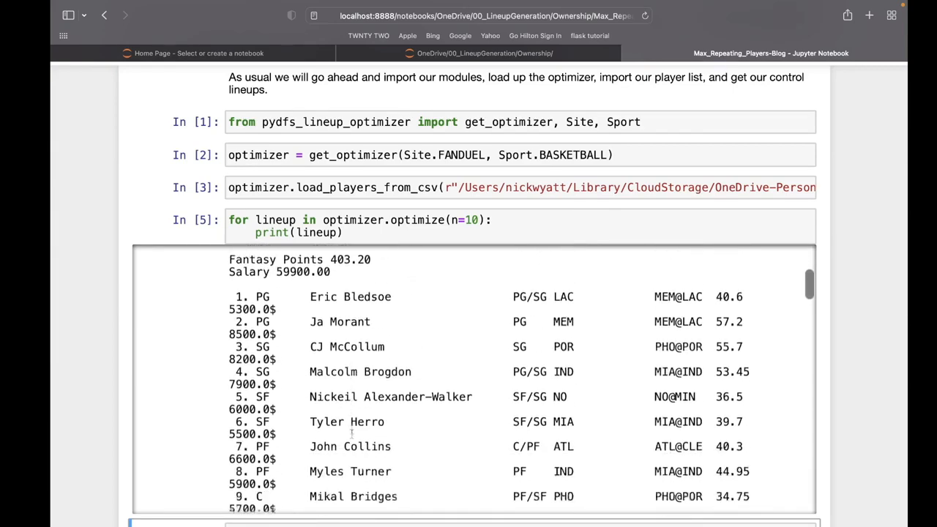
scroll(down, 3)
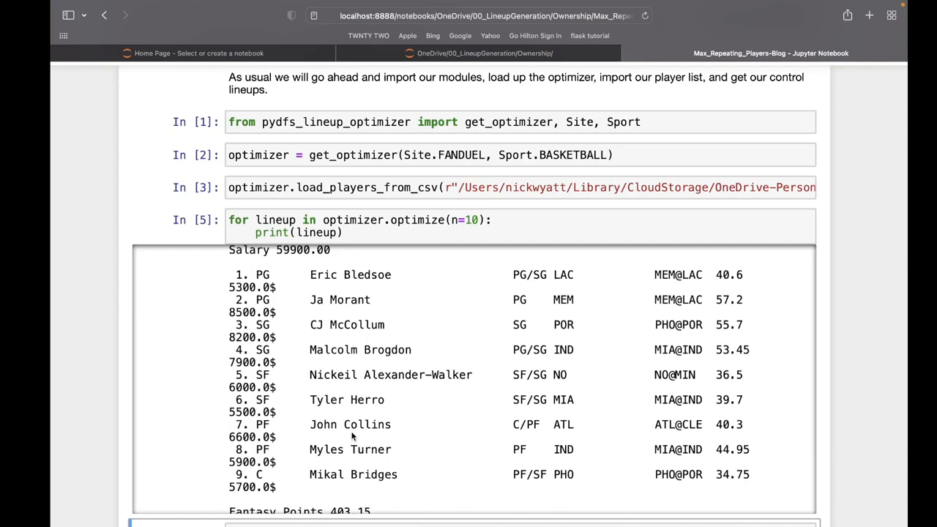
scroll(down, 3)
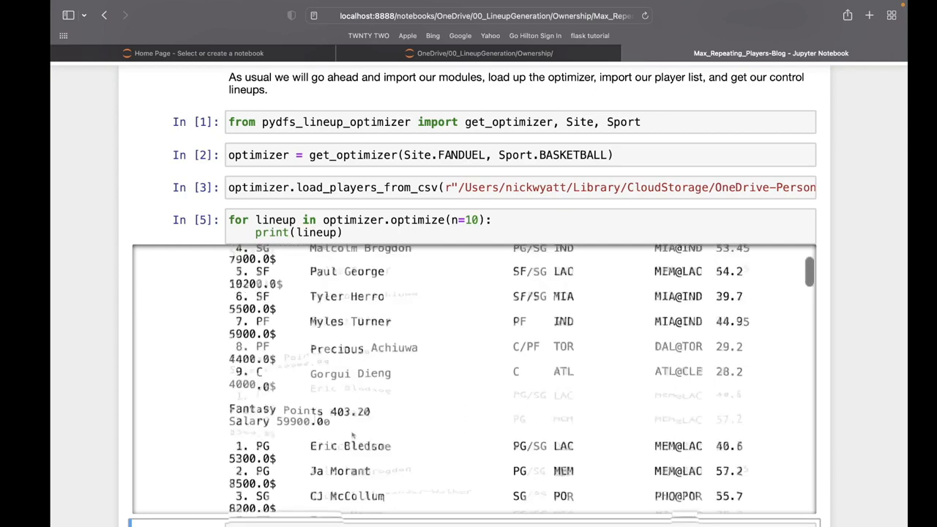
scroll(down, 3)
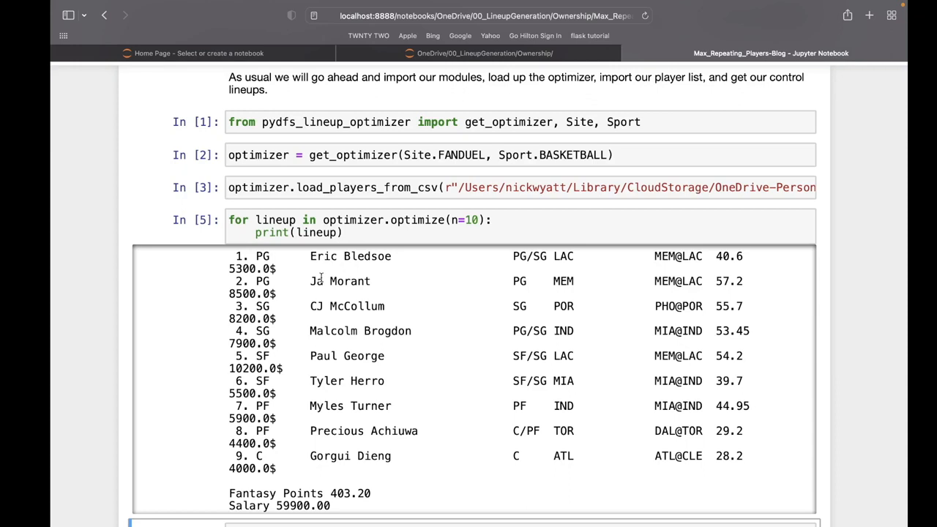
mouse_move(359, 352)
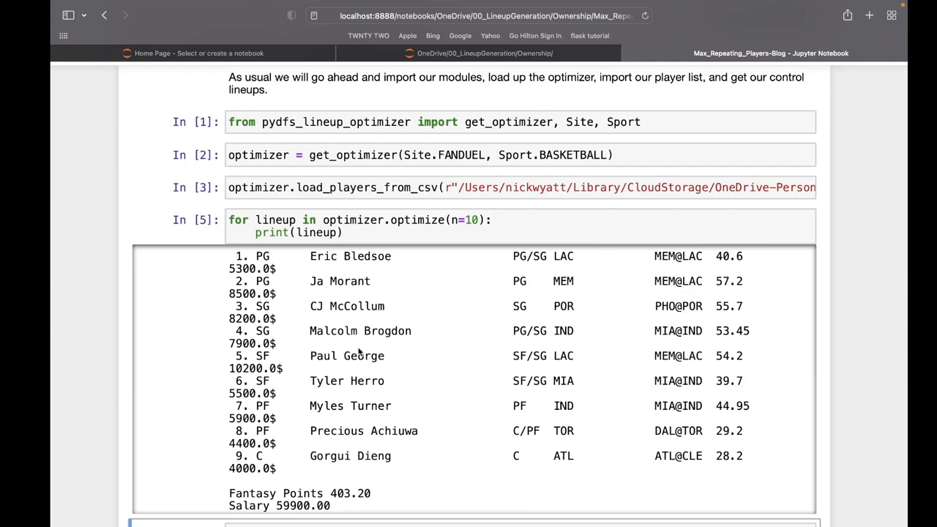
scroll(down, 3)
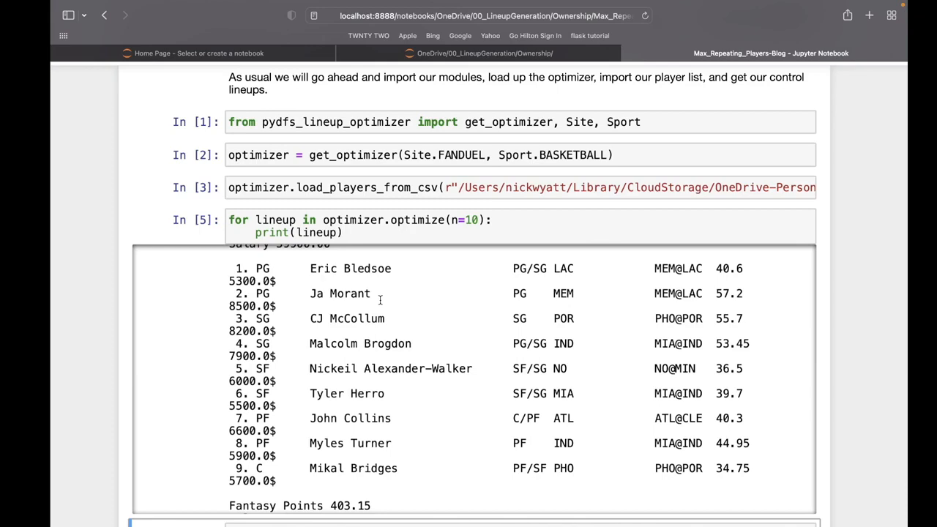
scroll(down, 3)
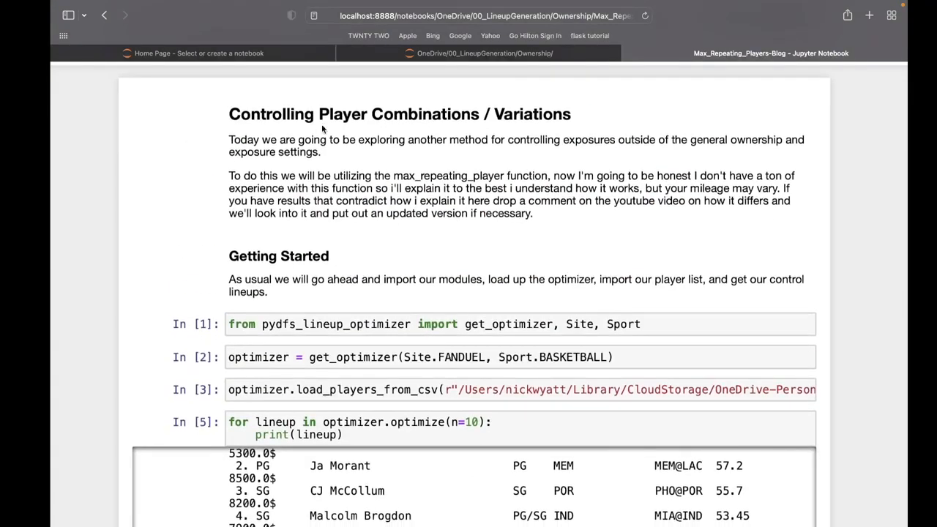
drag(393, 176, 492, 187)
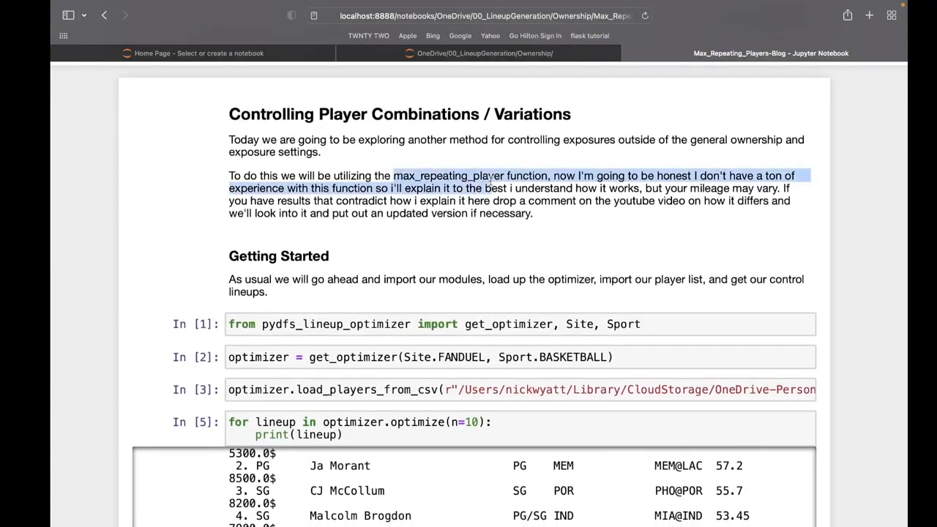
scroll(down, 3)
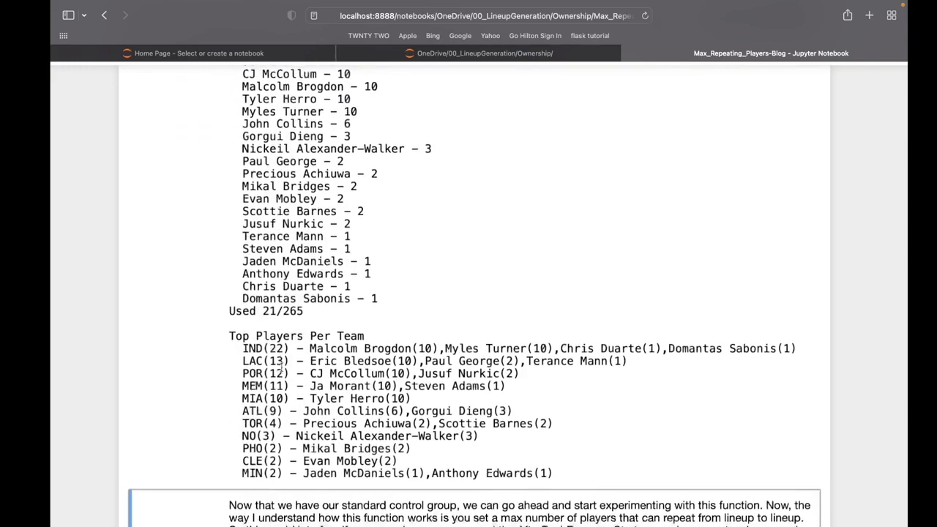
scroll(down, 3)
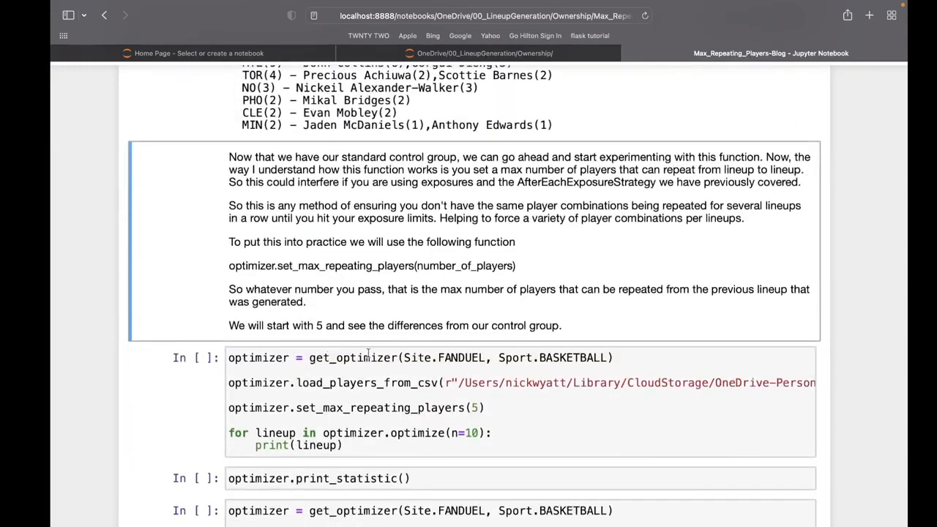
- Run the set_max_repeating_players(5) cell and follow its ten lineups as they print
click(384, 357)
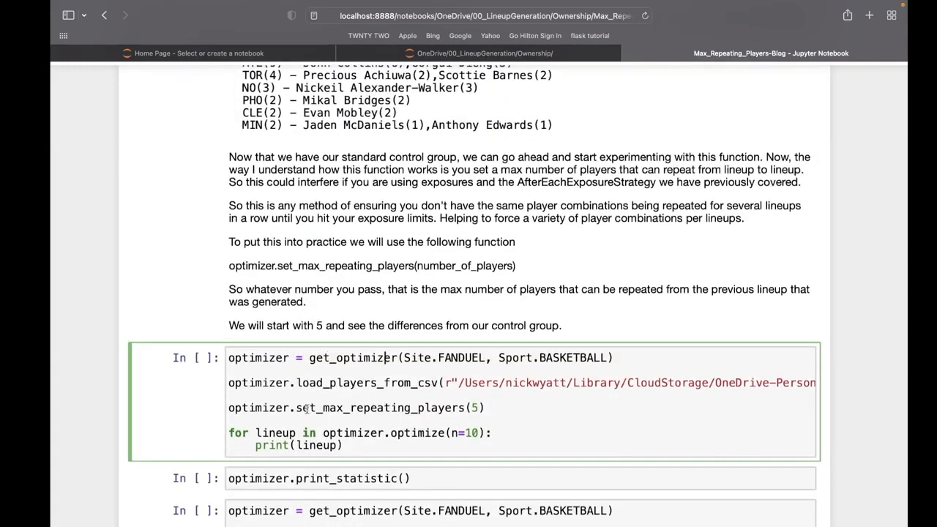
double_click(442, 407)
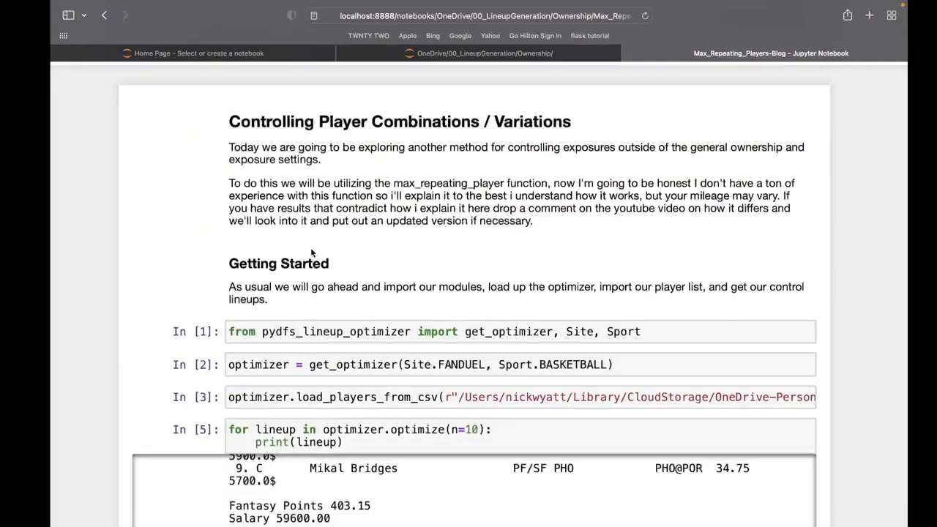
scroll(down, 3)
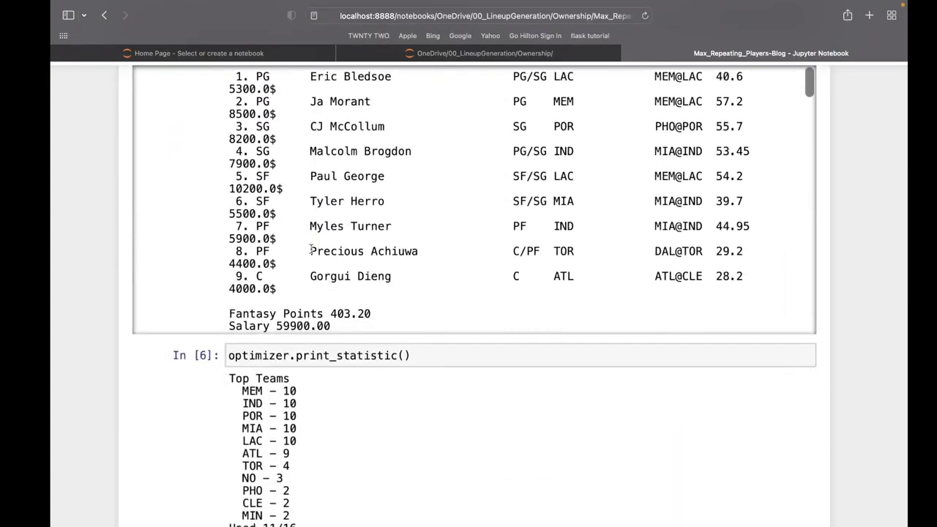
mouse_move(294, 220)
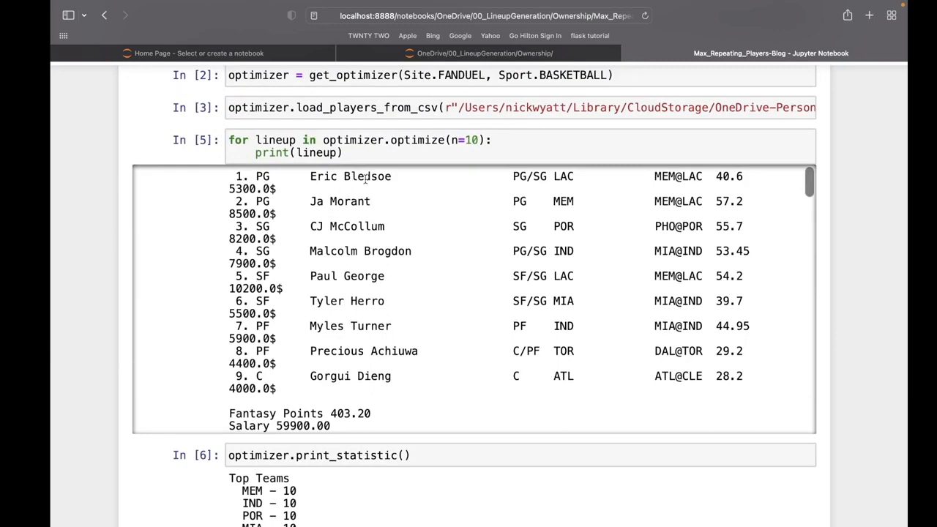
mouse_move(366, 302)
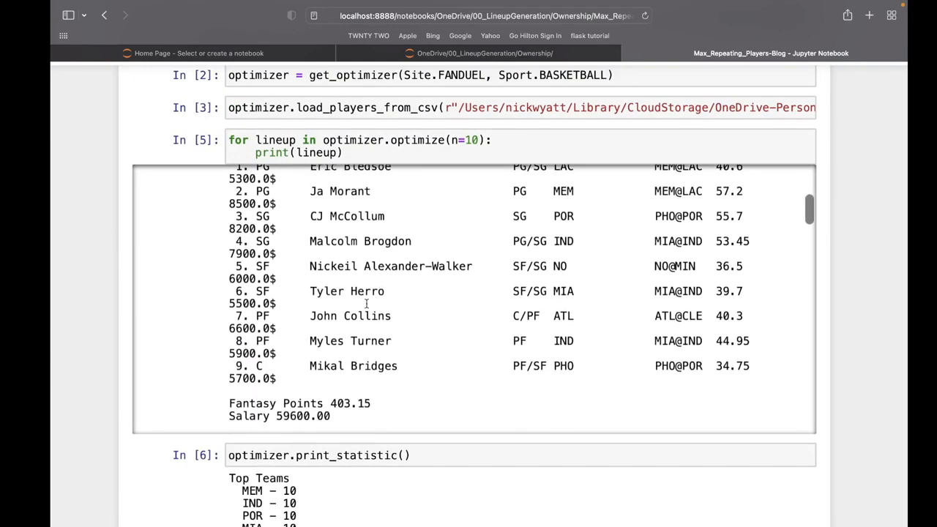
scroll(down, 3)
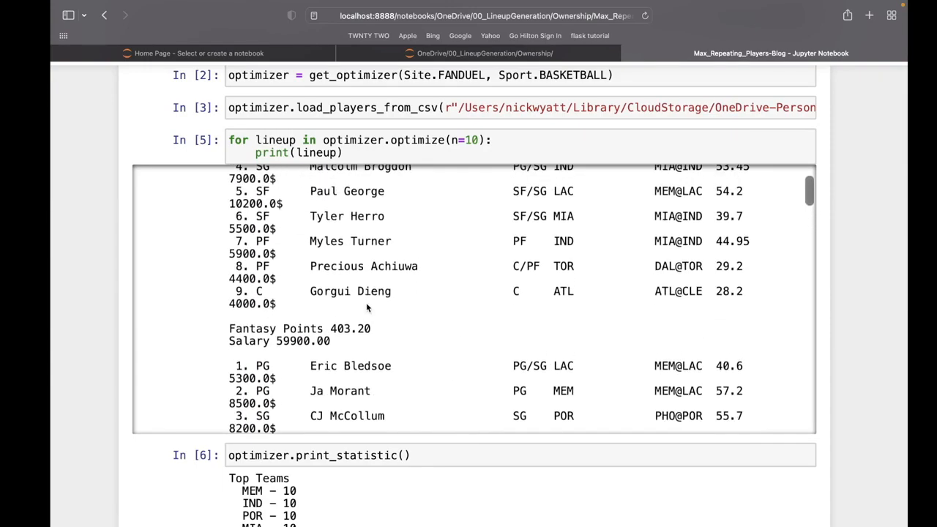
scroll(down, 3)
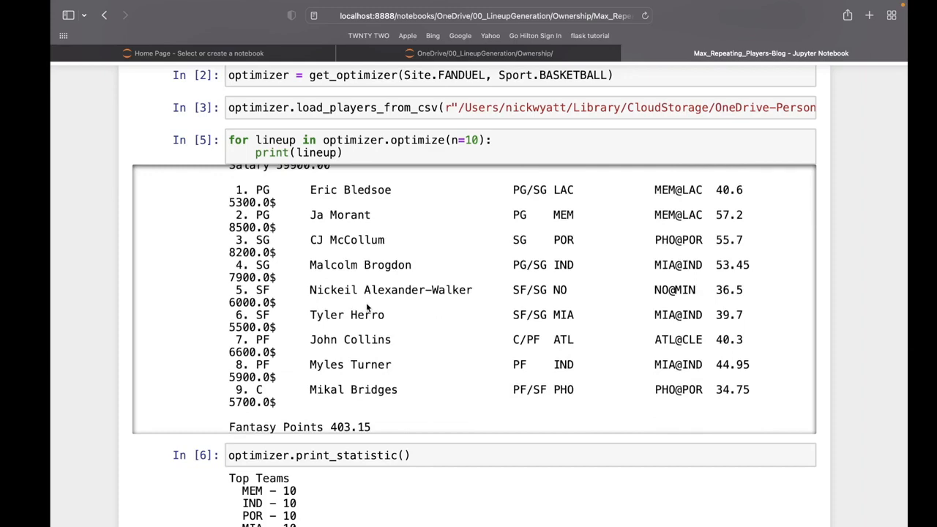
mouse_move(384, 319)
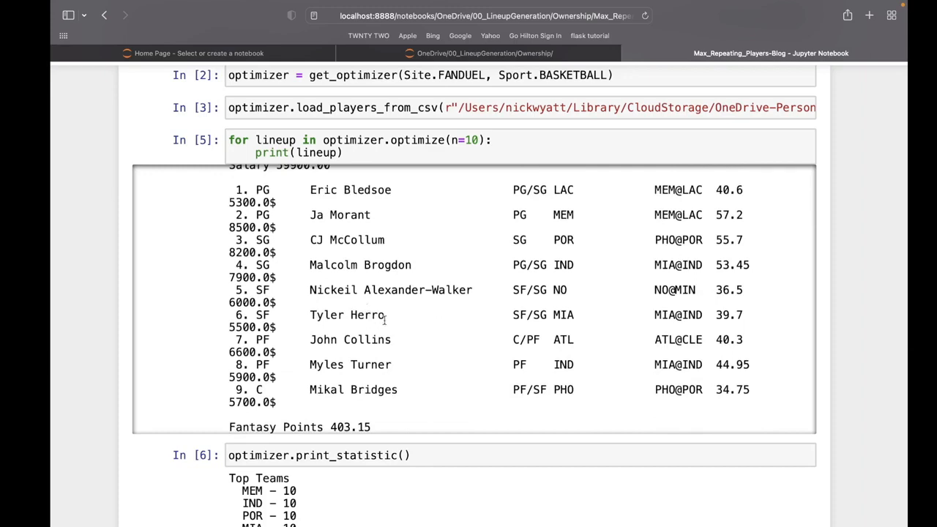
scroll(down, 3)
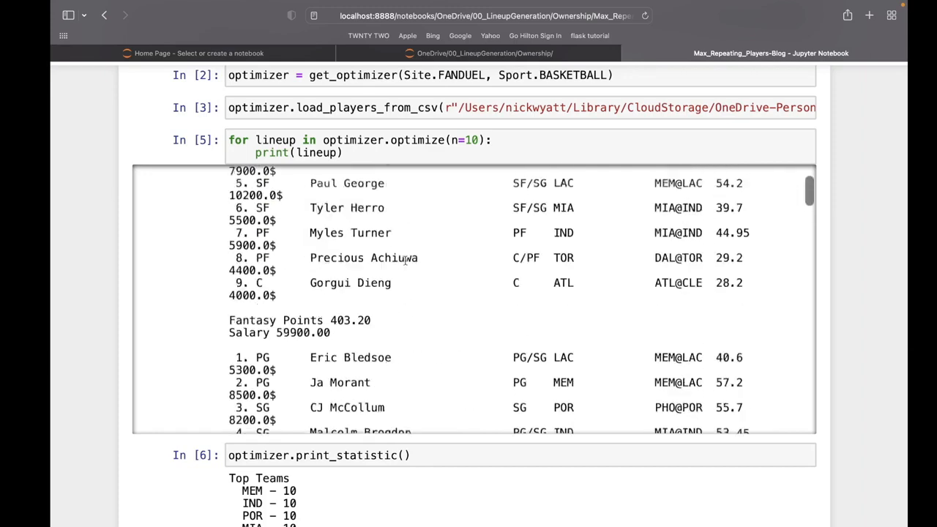
scroll(down, 3)
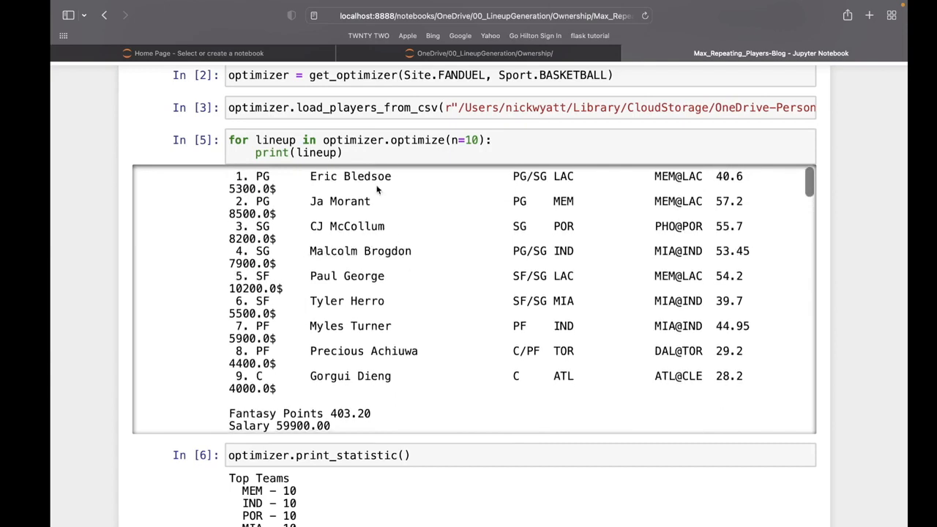
mouse_move(369, 322)
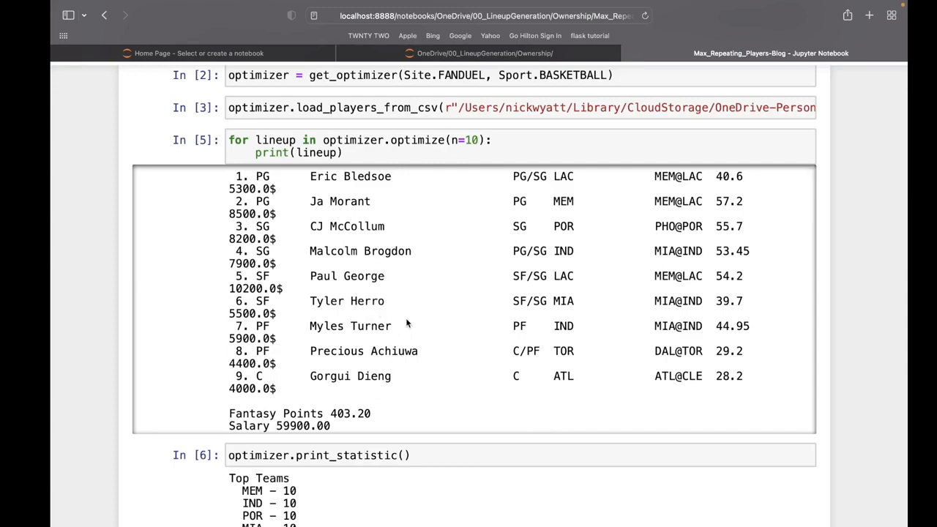
scroll(down, 3)
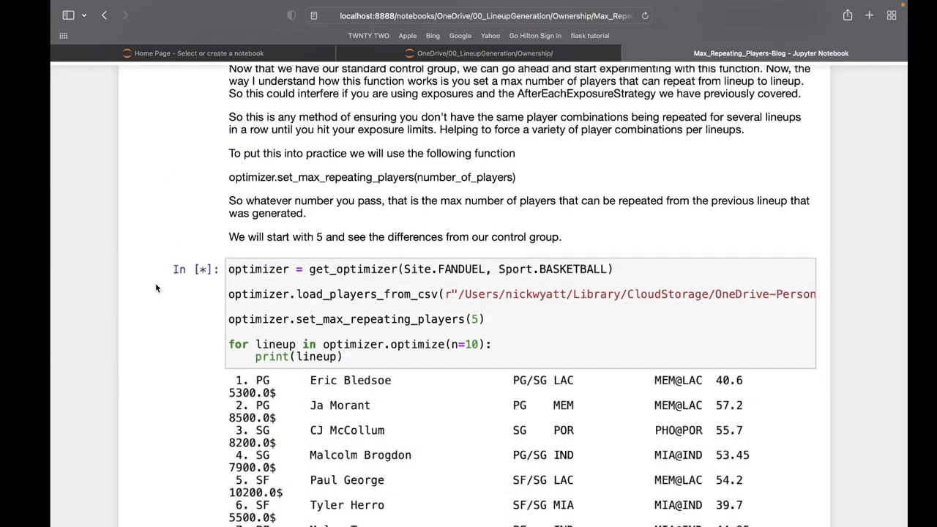
- Review In[7]'s lineups capped at 5 repeats, selecting part of the printed output
scroll(down, 3)
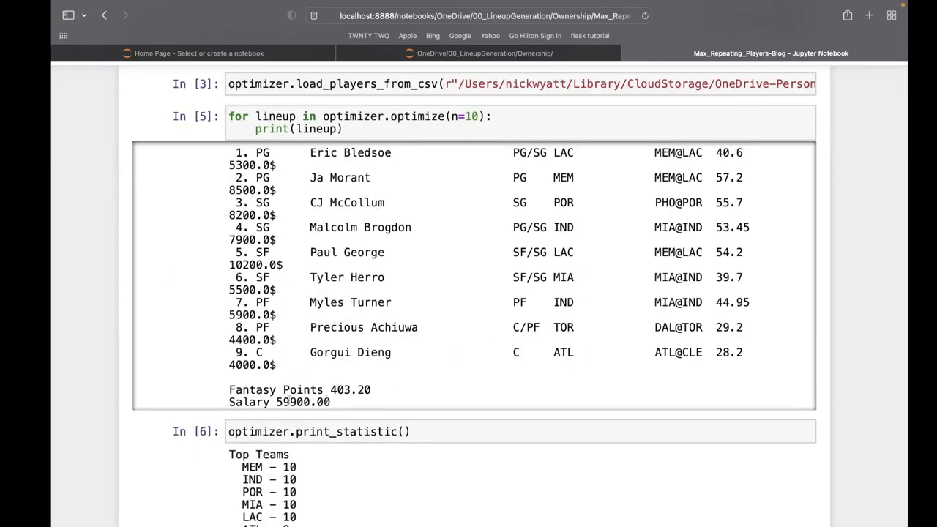
scroll(down, 3)
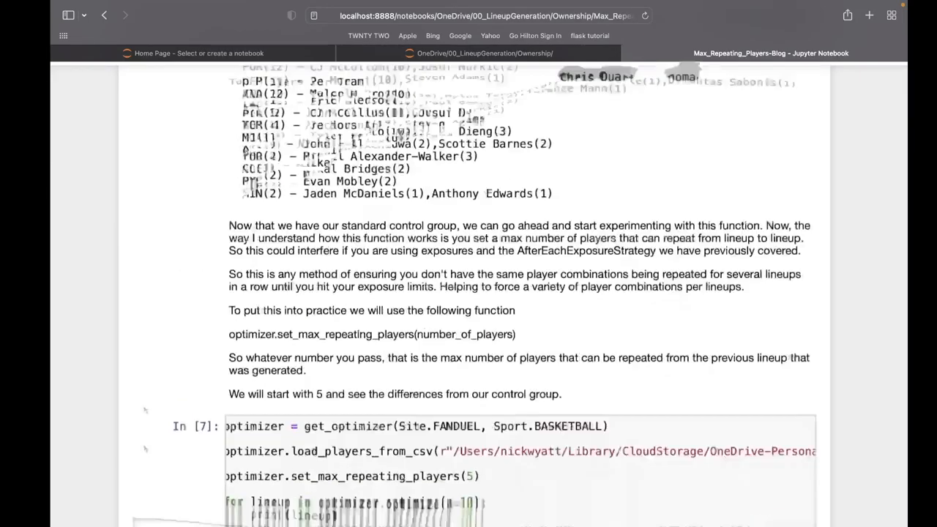
scroll(down, 3)
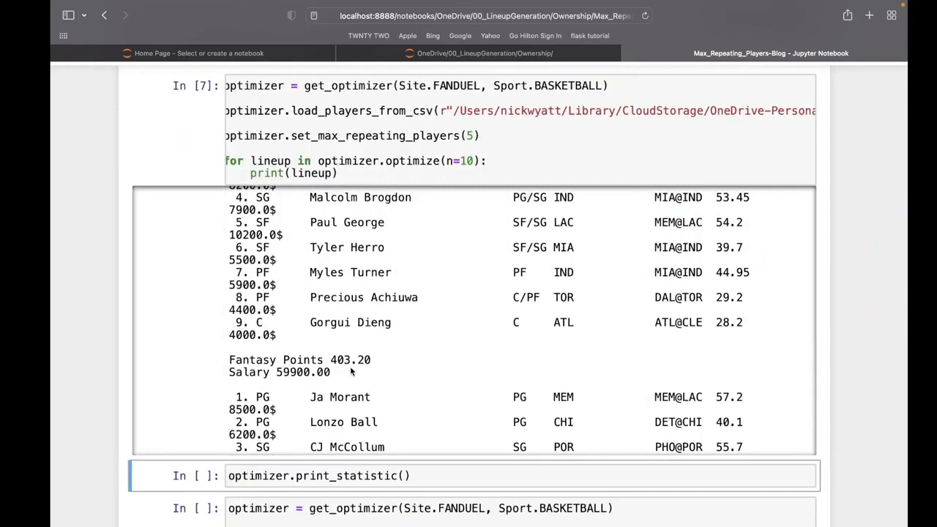
scroll(down, 3)
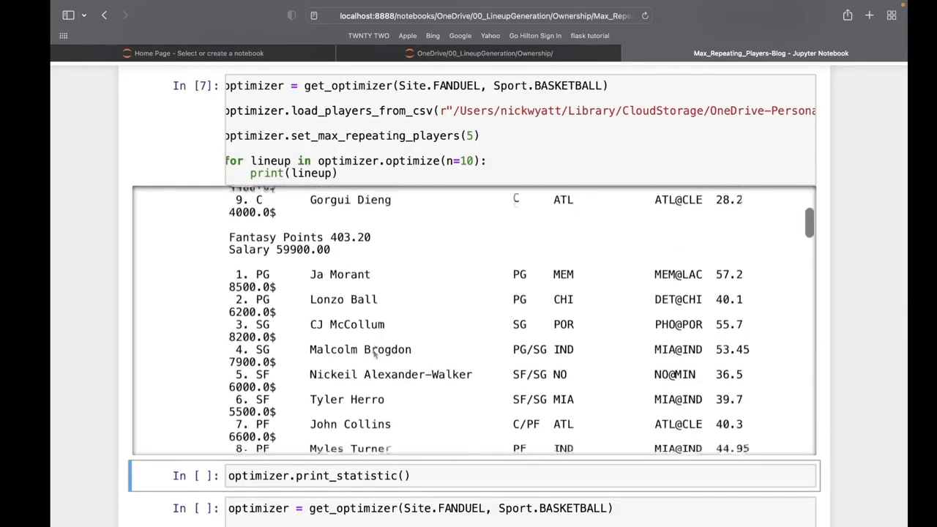
scroll(down, 3)
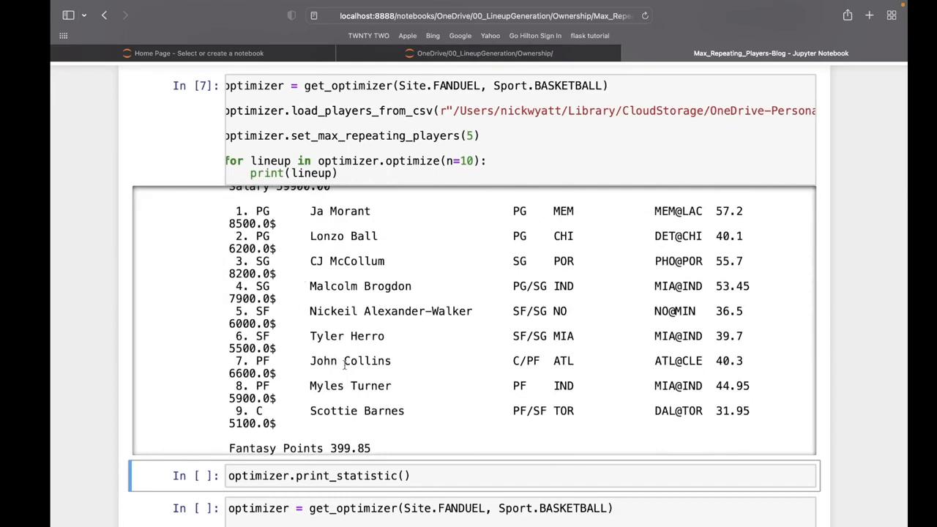
double_click(374, 410)
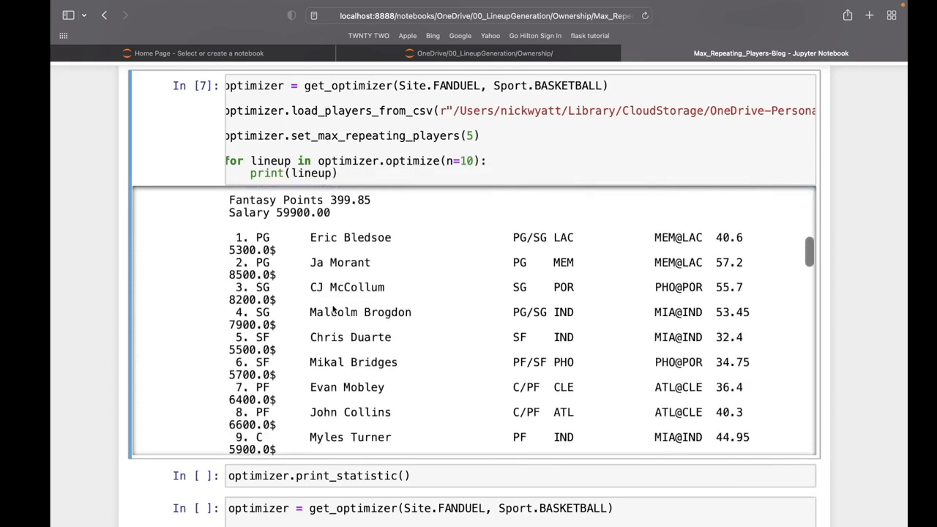
drag(311, 237, 388, 413)
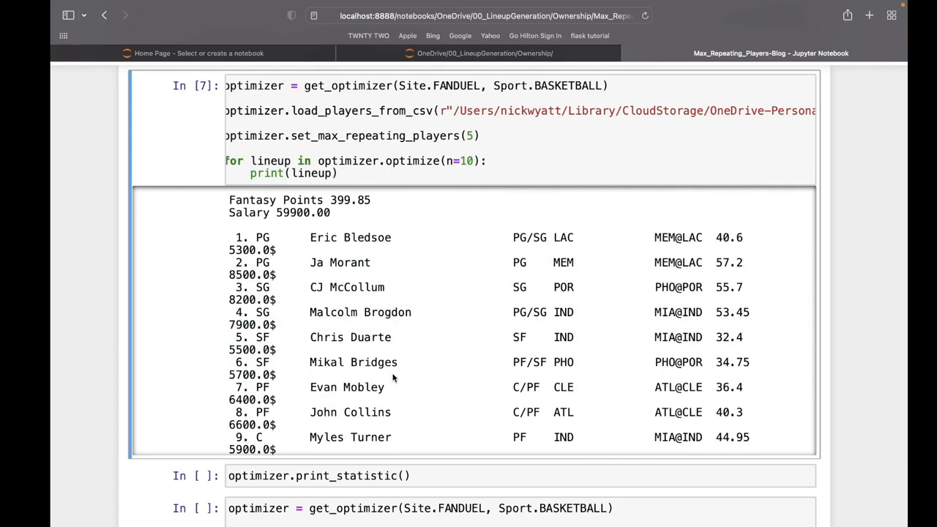
mouse_move(366, 286)
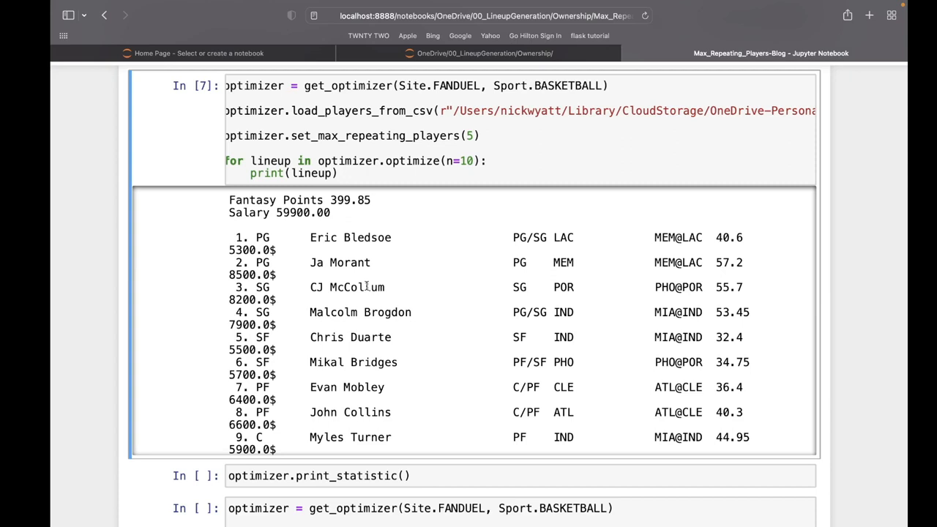
mouse_move(432, 407)
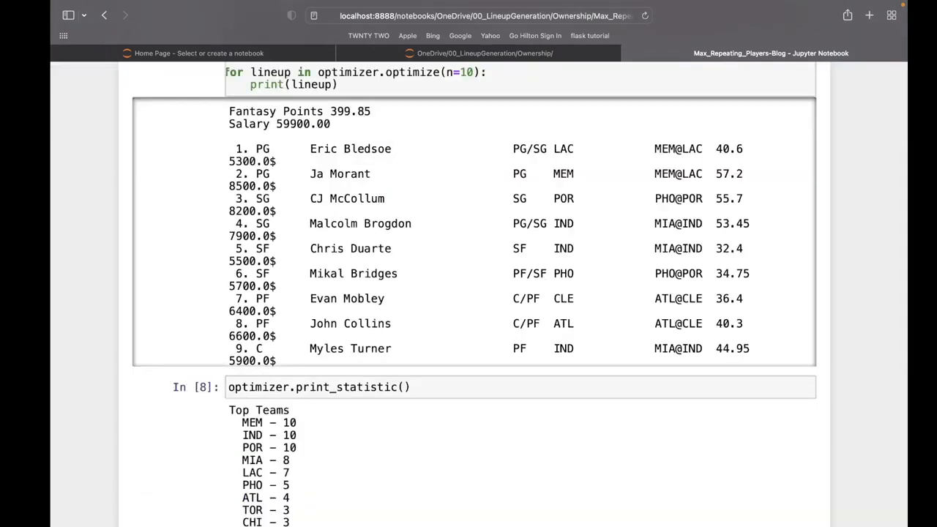
mouse_move(388, 486)
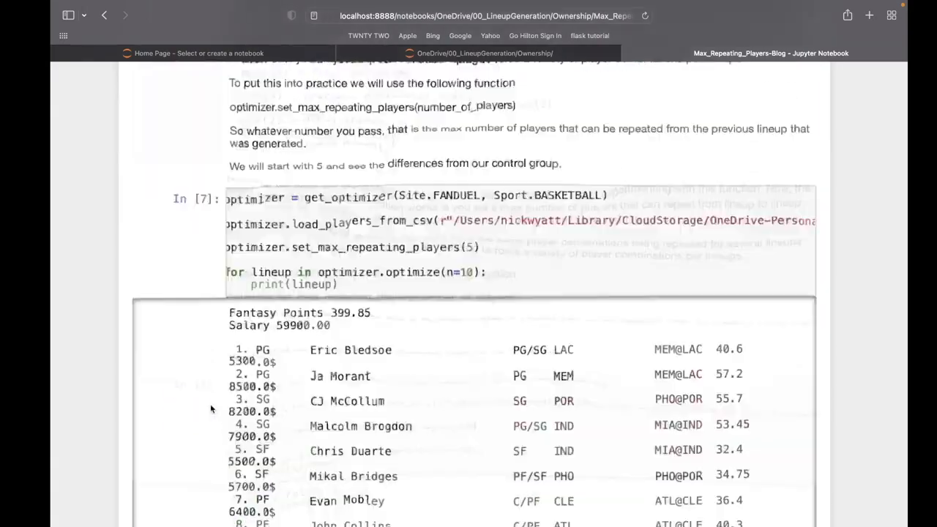
- Scroll through In[8]'s top teams and top players statistics for the 5-repeat lineups
scroll(down, 3)
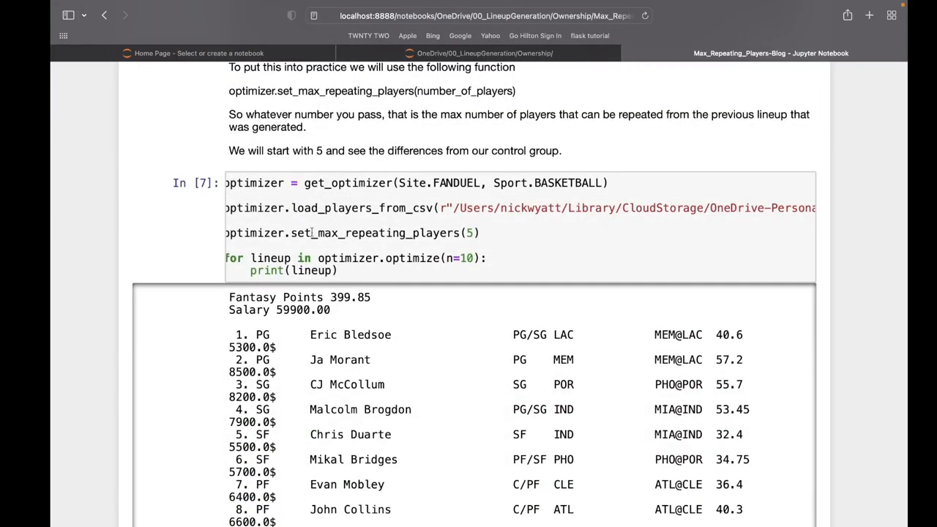
scroll(down, 3)
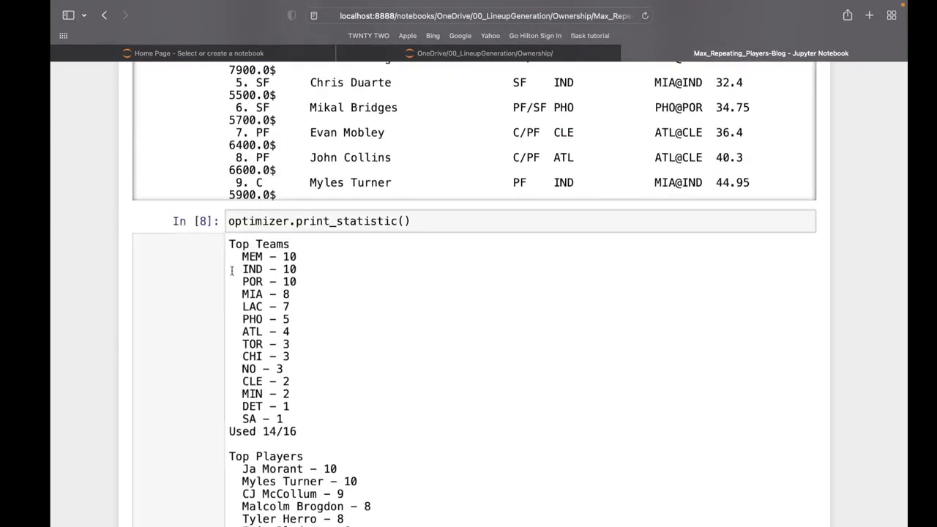
scroll(down, 3)
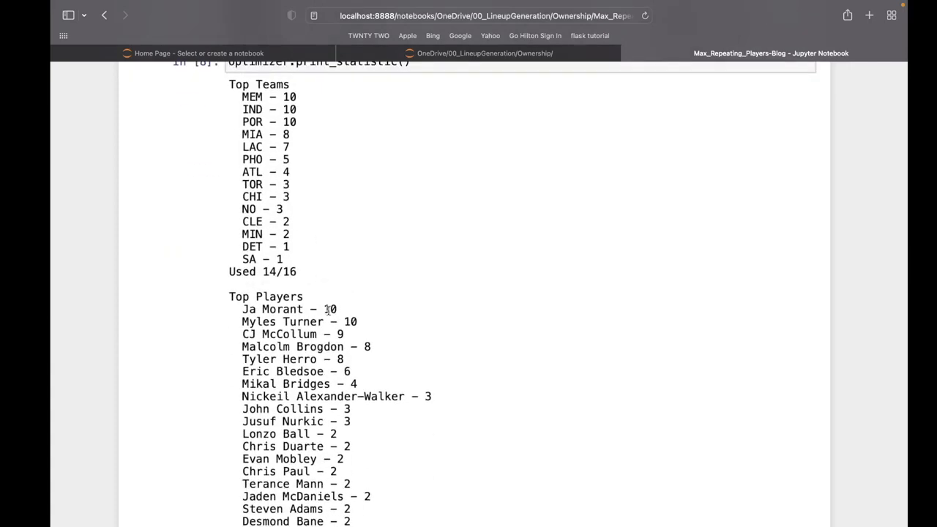
mouse_move(369, 329)
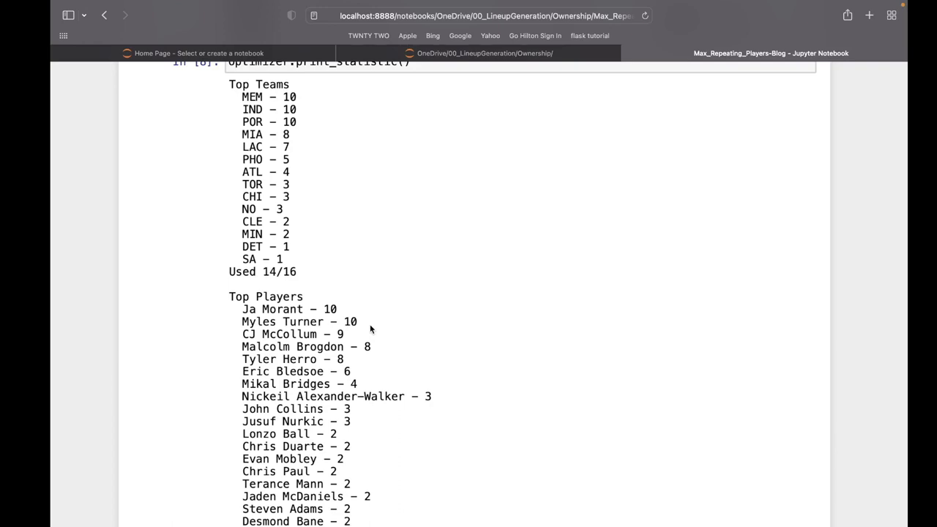
mouse_move(228, 319)
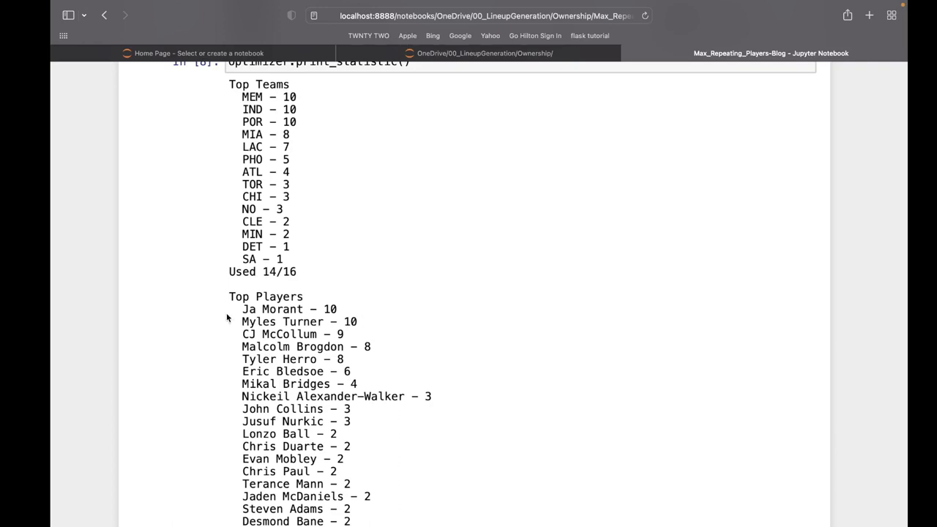
scroll(down, 3)
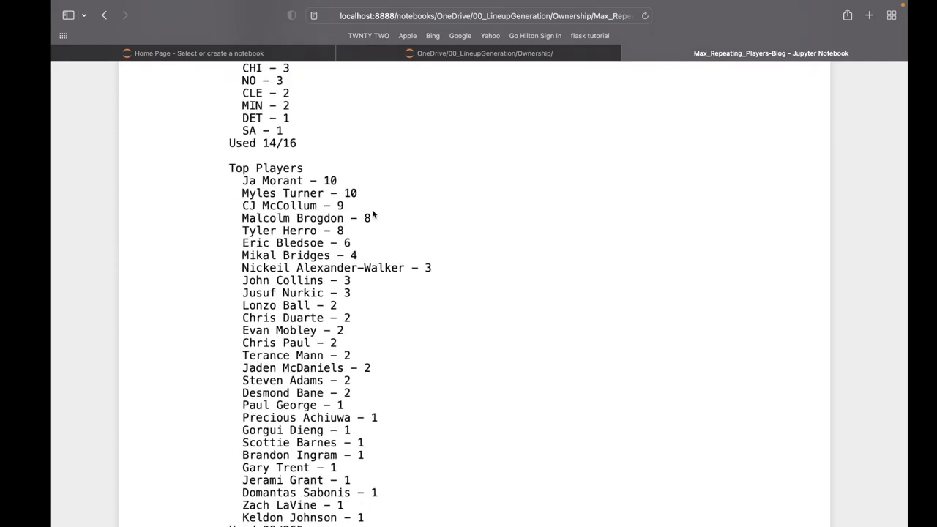
mouse_move(369, 276)
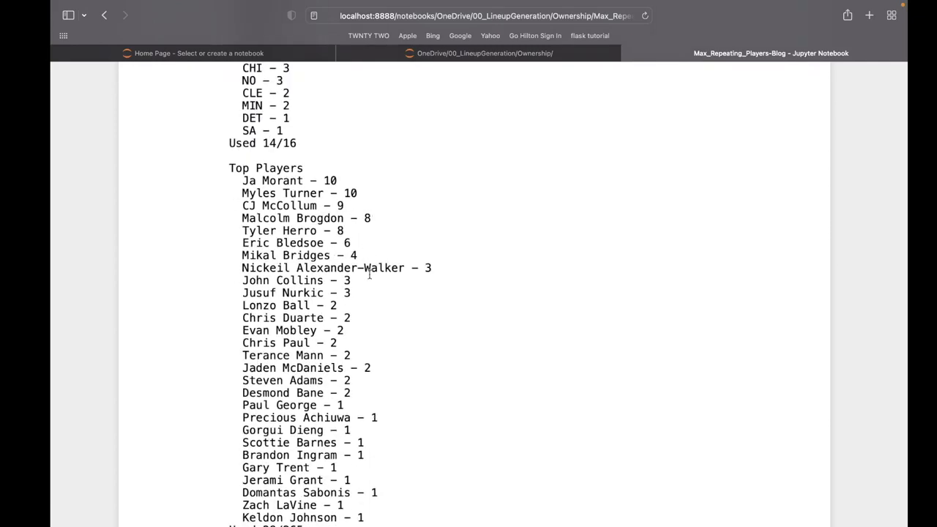
scroll(down, 3)
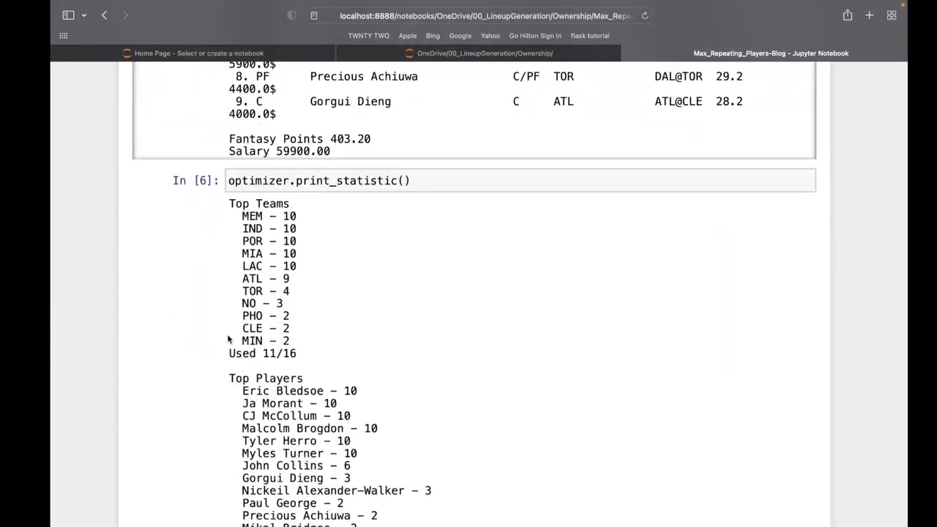
scroll(down, 3)
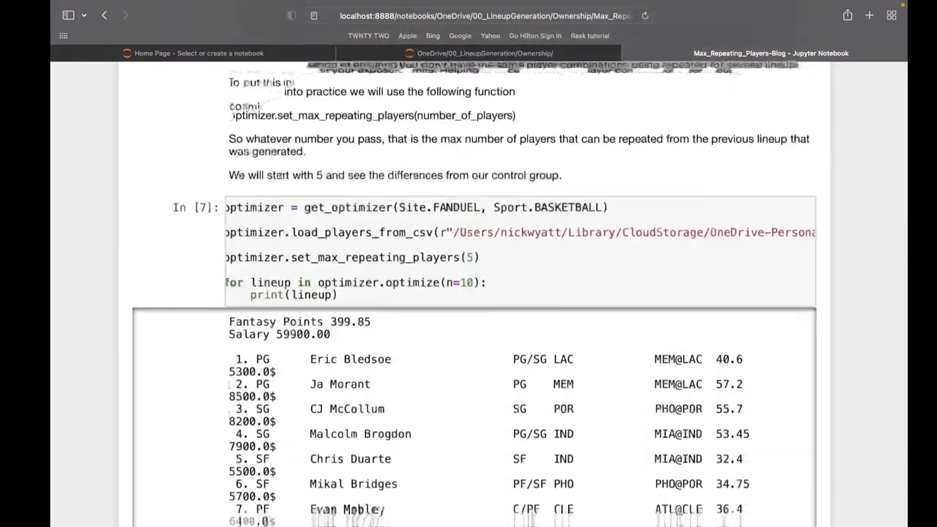
scroll(down, 3)
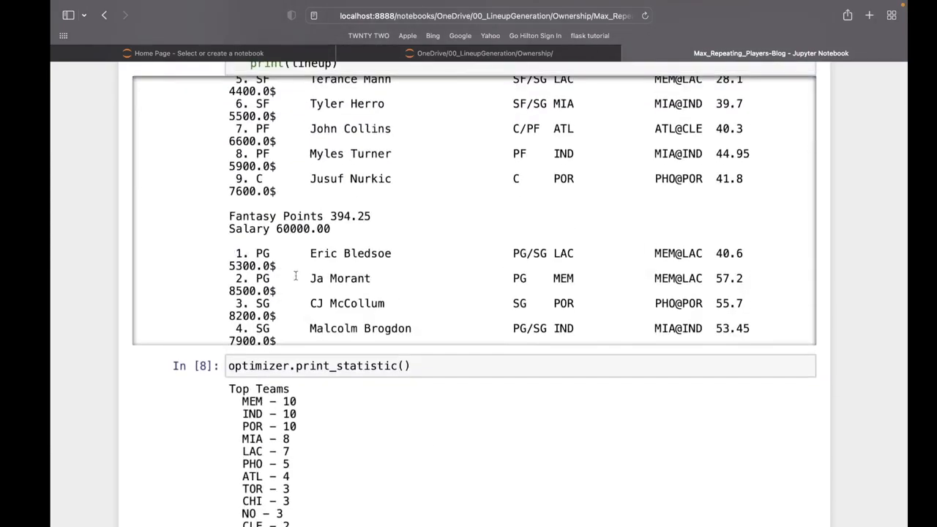
scroll(down, 3)
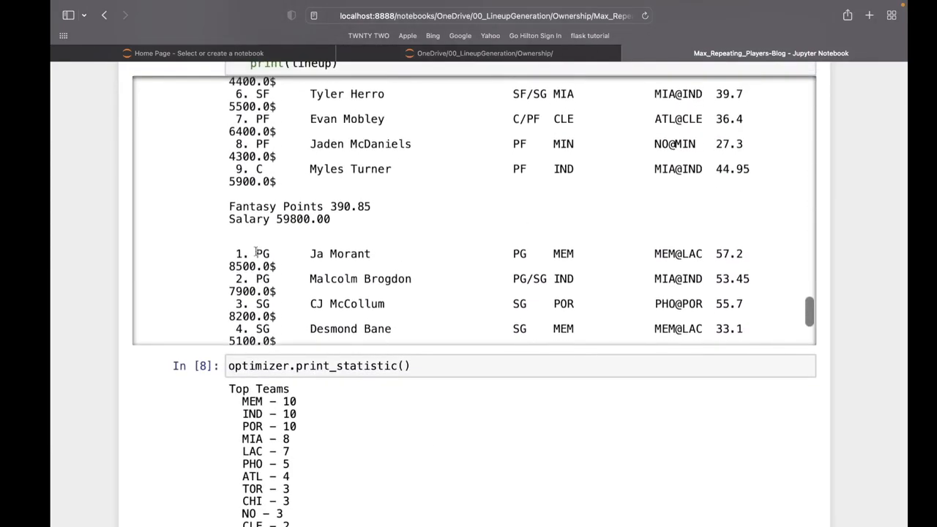
scroll(down, 3)
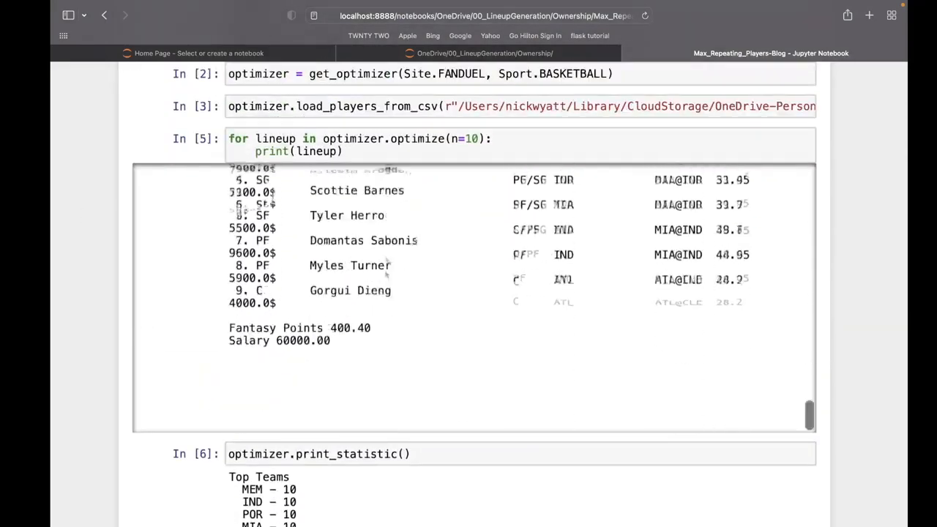
scroll(down, 3)
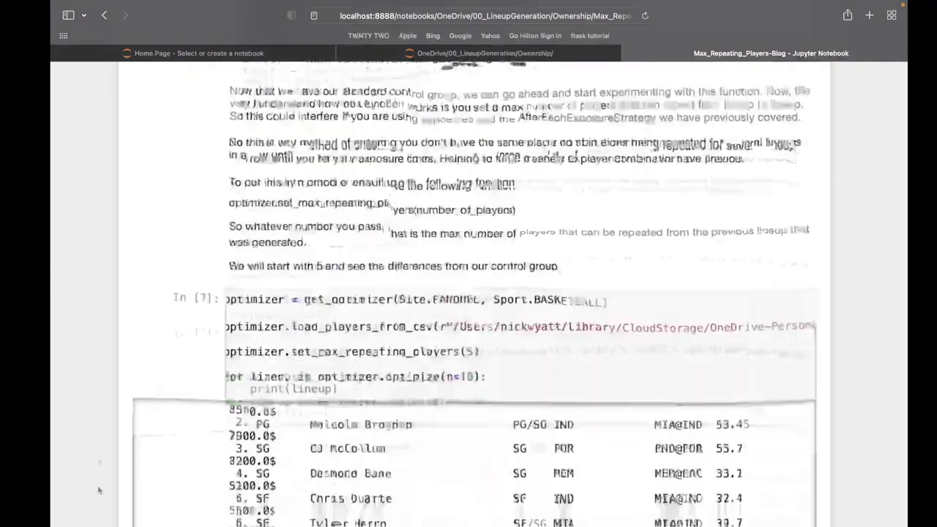
scroll(down, 3)
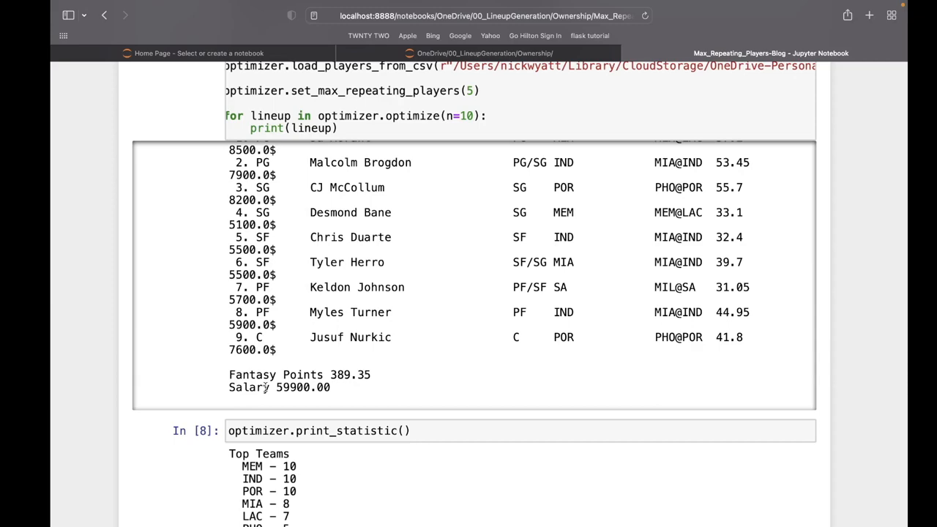
- Scroll through In[9]'s 4-repeat statistics down to In[10] with set_max_repeating_players(3)
scroll(down, 3)
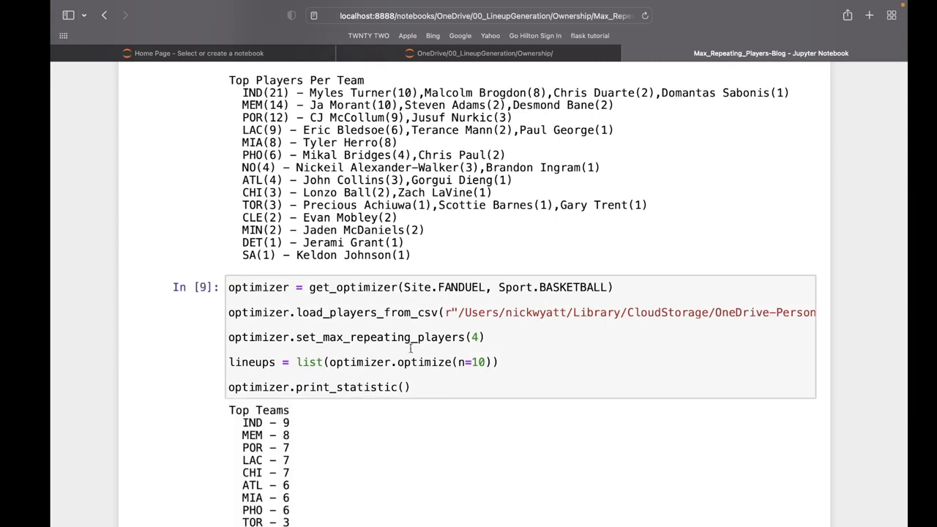
scroll(down, 3)
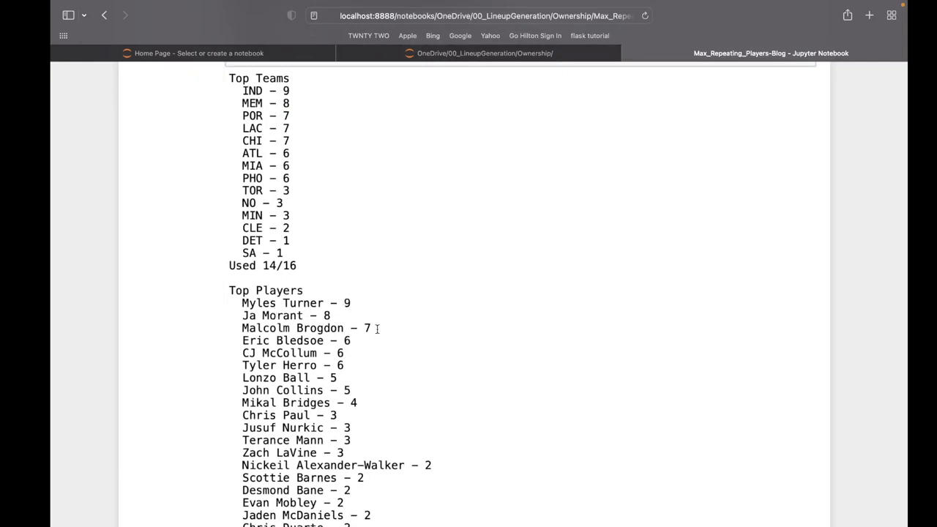
scroll(down, 3)
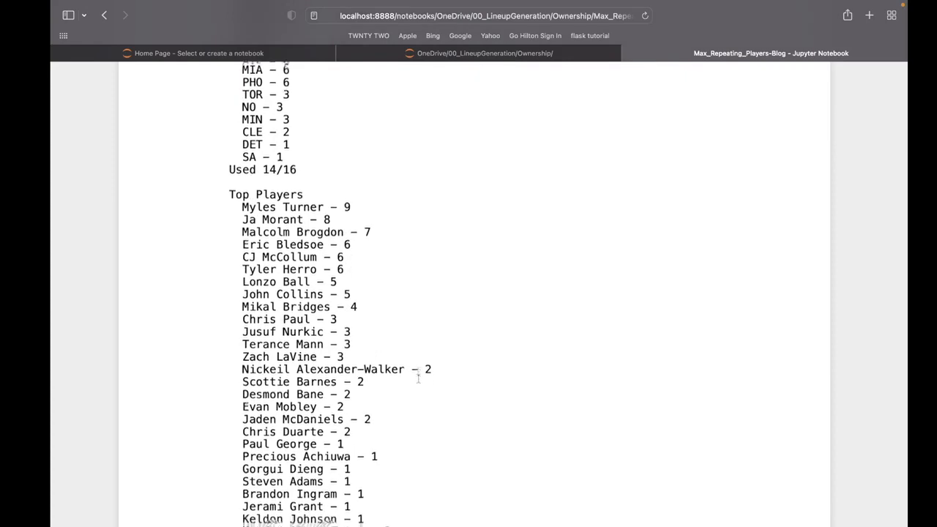
scroll(down, 3)
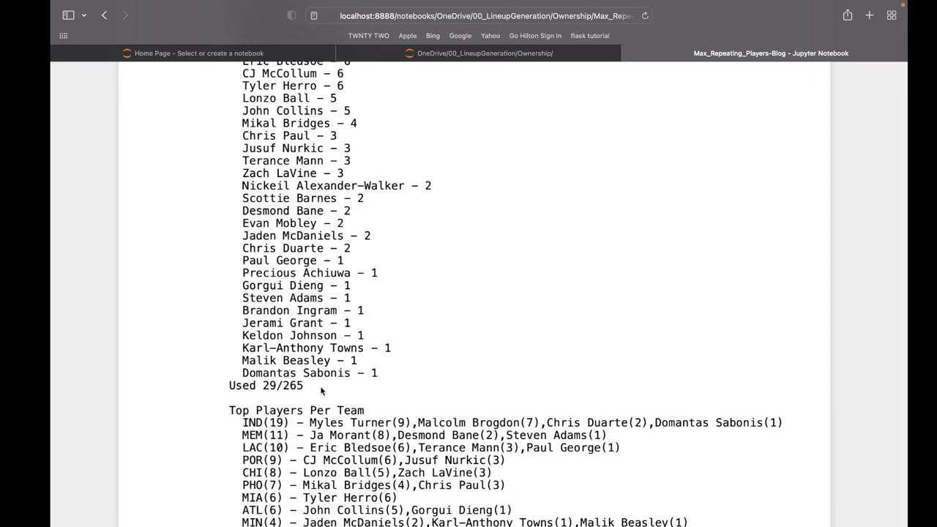
scroll(down, 3)
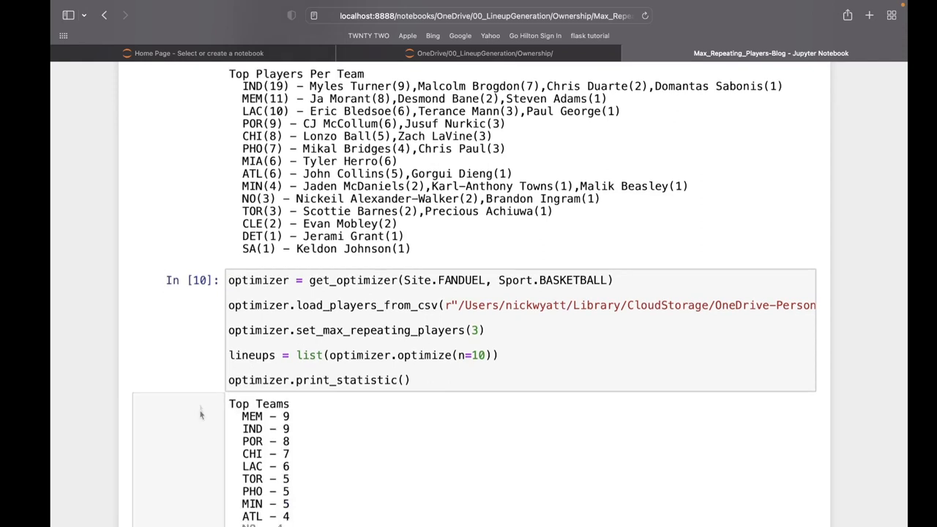
scroll(down, 3)
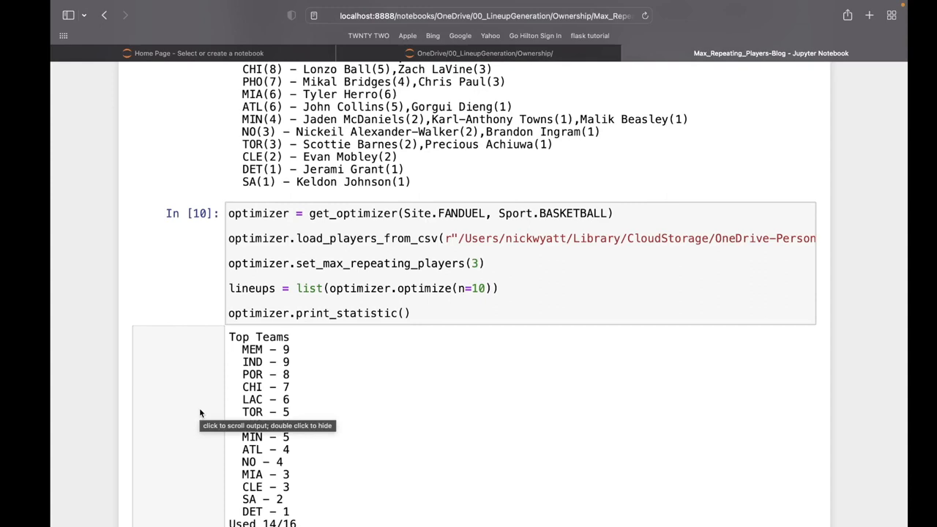
scroll(down, 3)
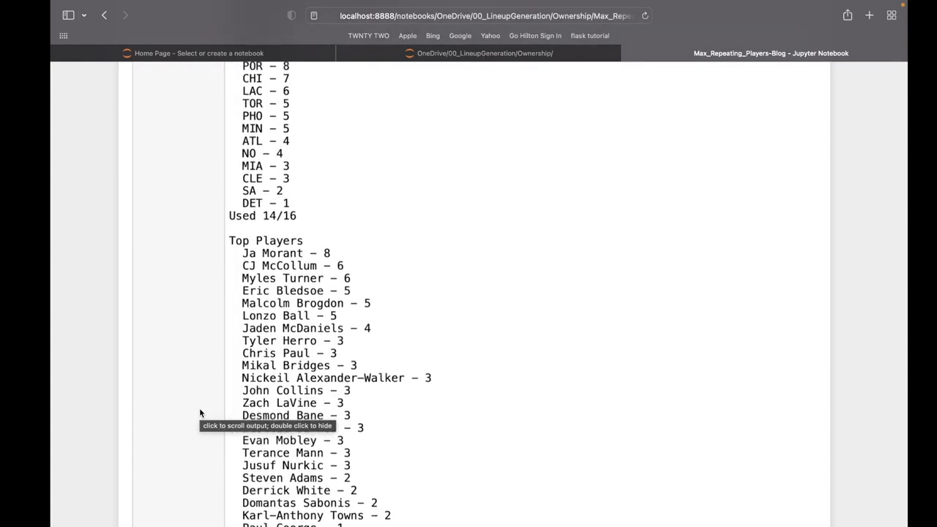
scroll(down, 3)
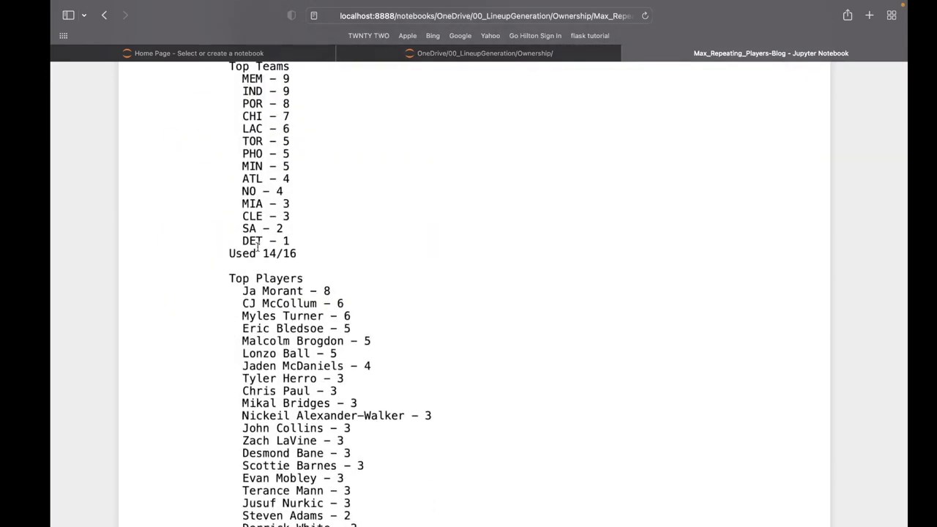
scroll(down, 3)
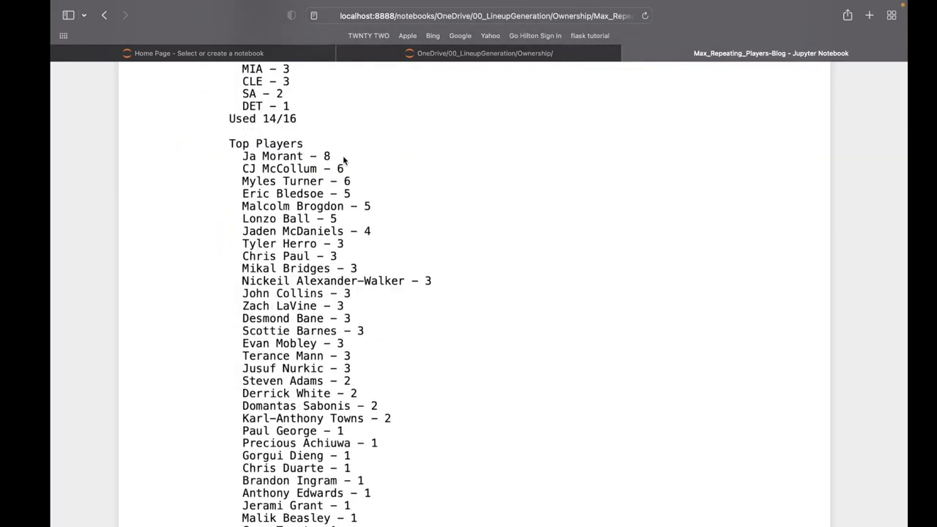
mouse_move(260, 164)
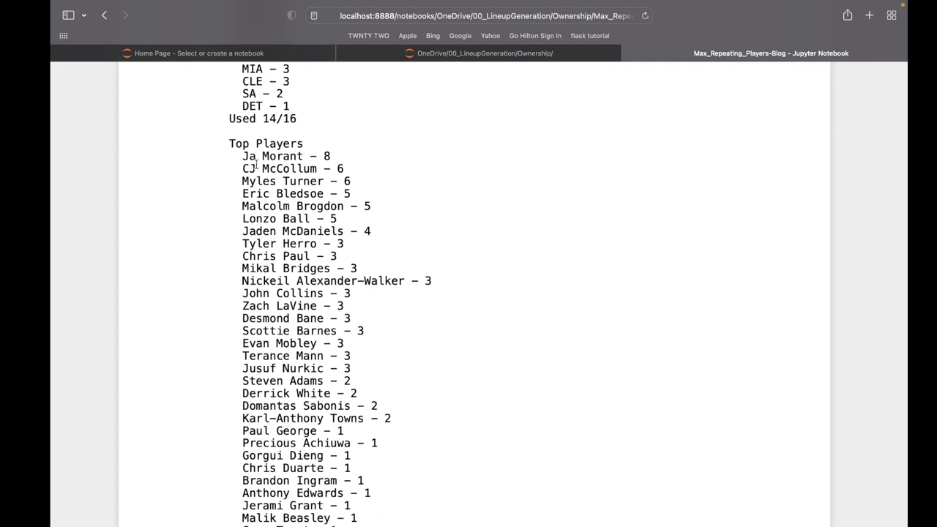
mouse_move(255, 160)
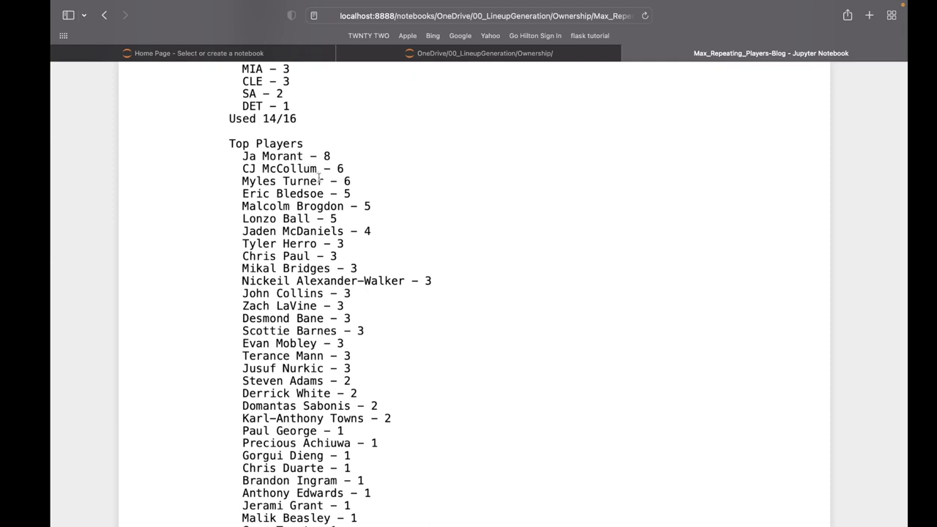
mouse_move(329, 193)
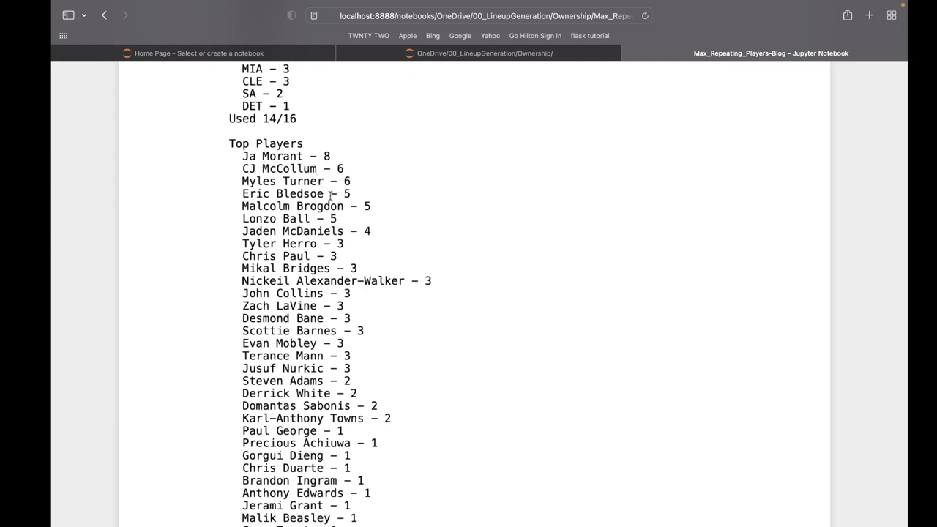
mouse_move(349, 381)
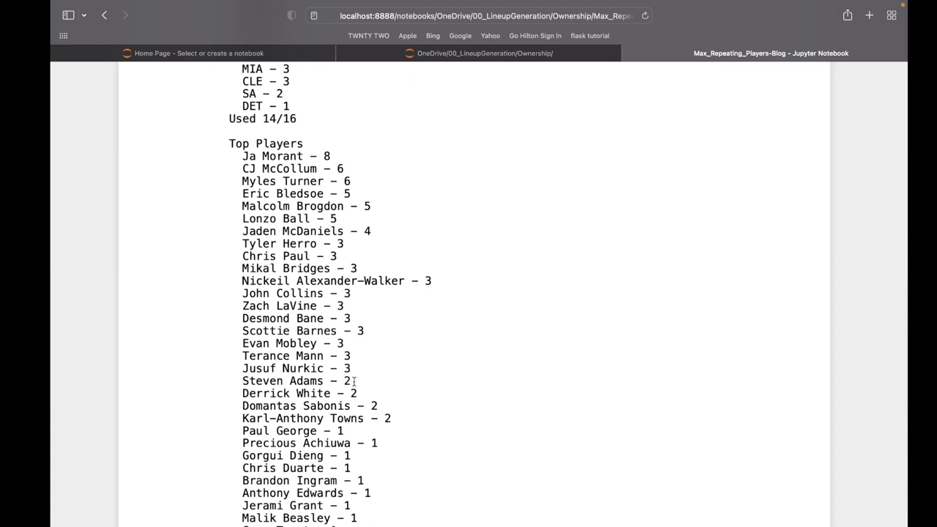
scroll(down, 3)
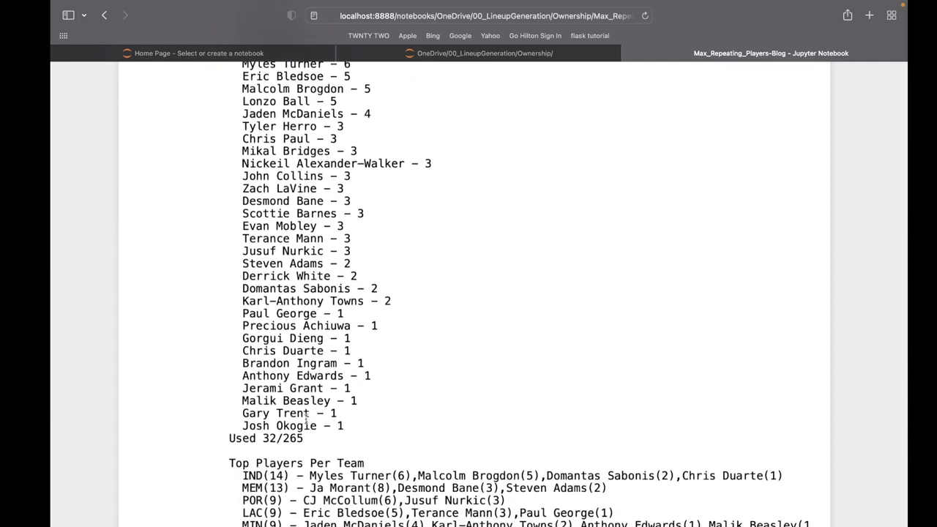
mouse_move(360, 439)
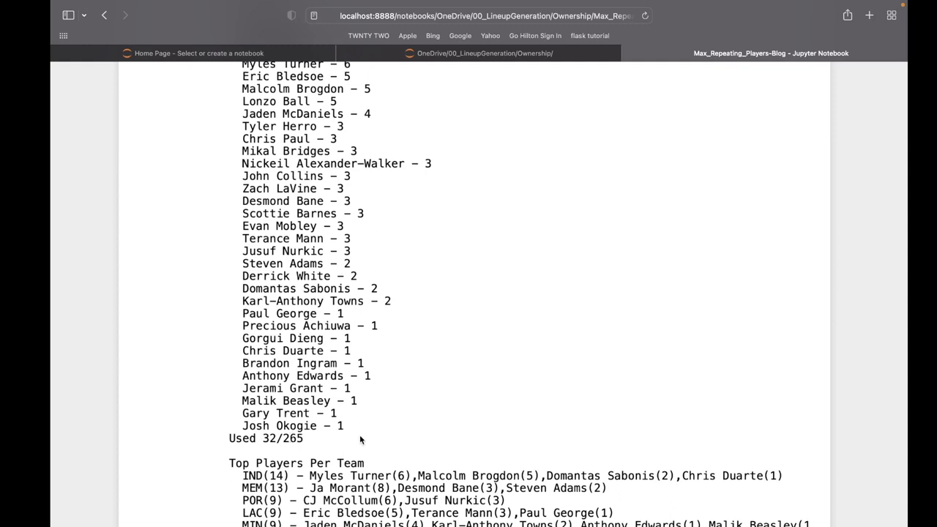
drag(243, 314, 337, 413)
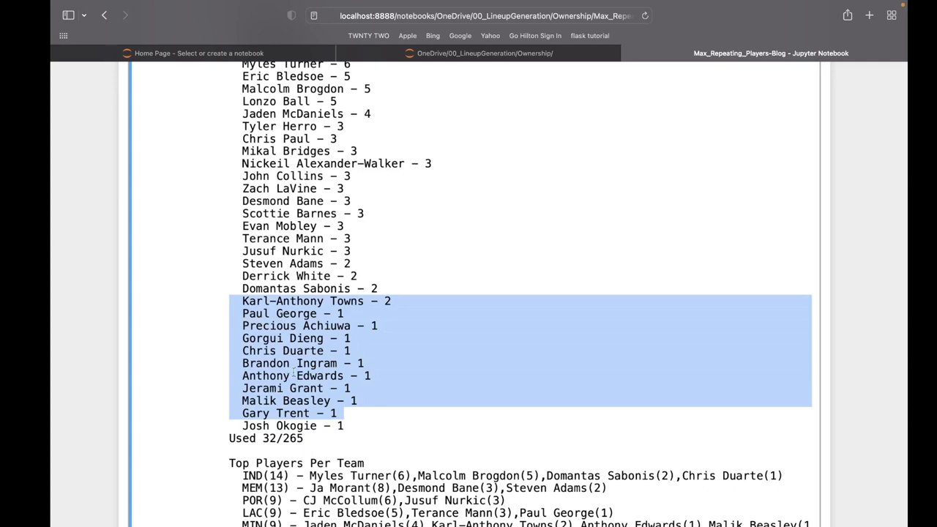
mouse_move(319, 401)
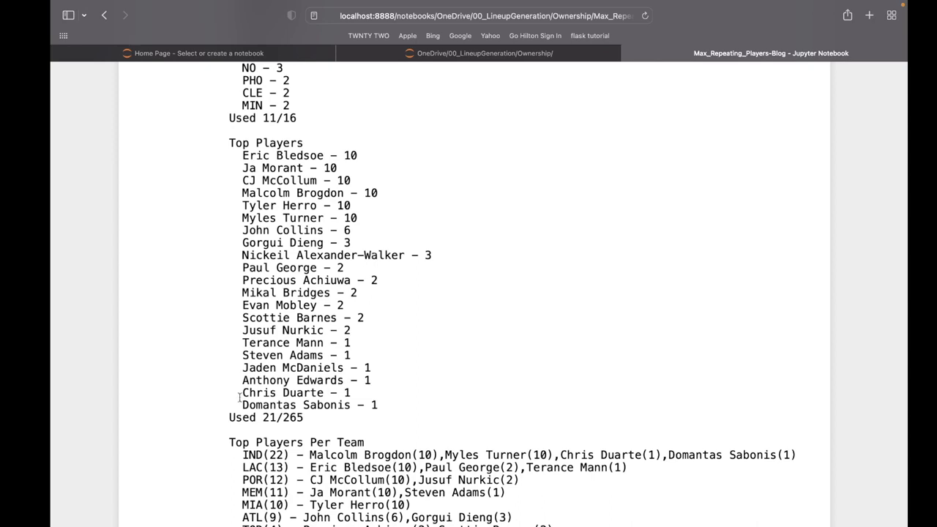
mouse_move(287, 295)
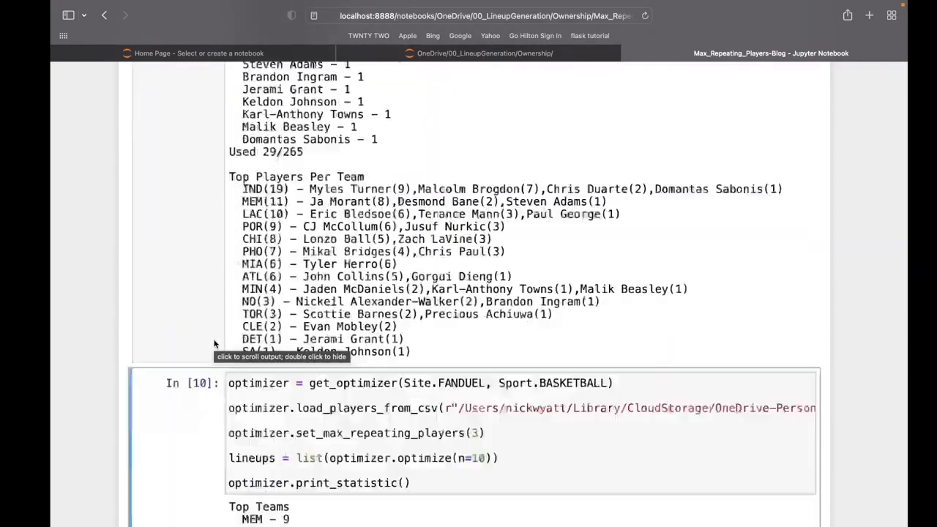
- Run the set_max_repeating_players(2) cell and review its statistics: 38 of 265 players, all 16 teams
scroll(down, 3)
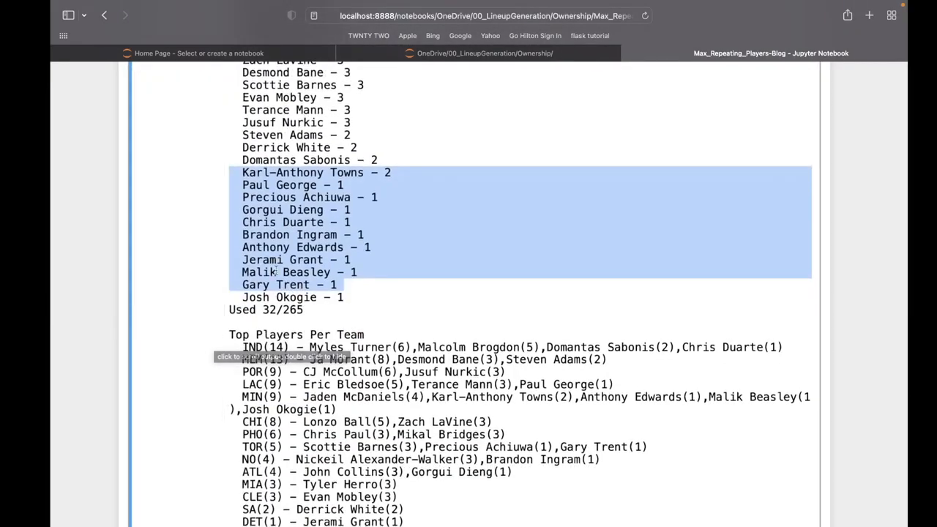
scroll(down, 3)
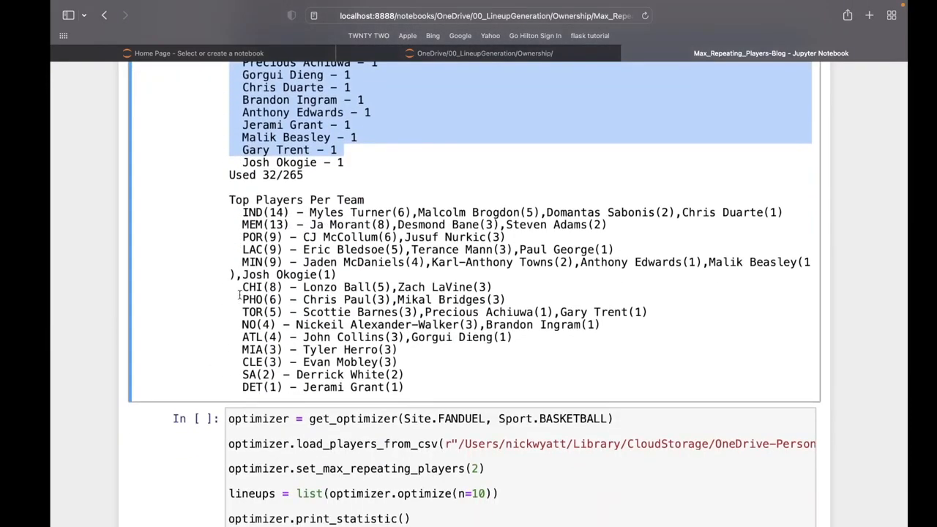
scroll(down, 3)
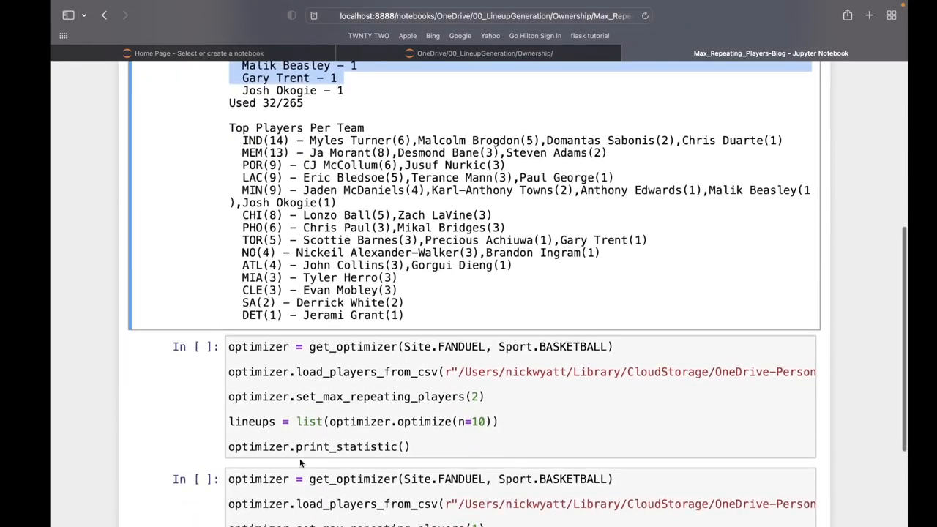
click(361, 395)
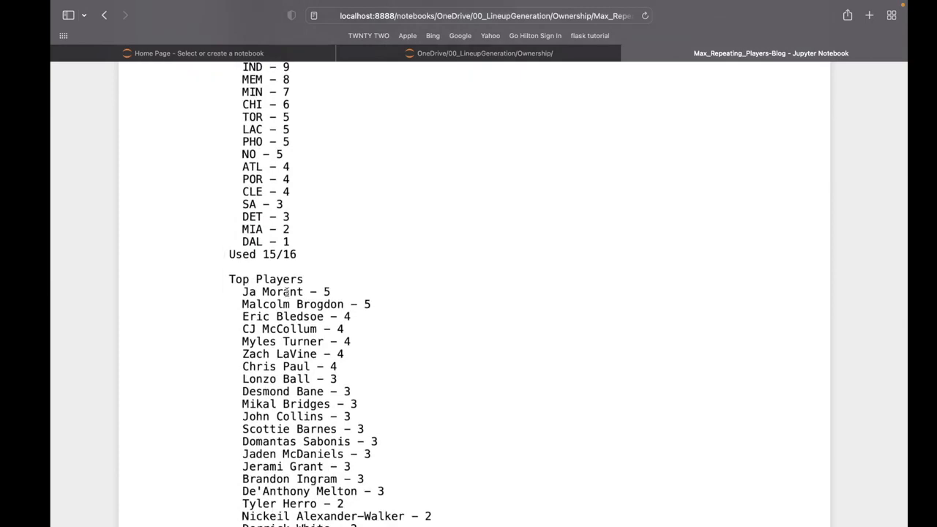
mouse_move(388, 310)
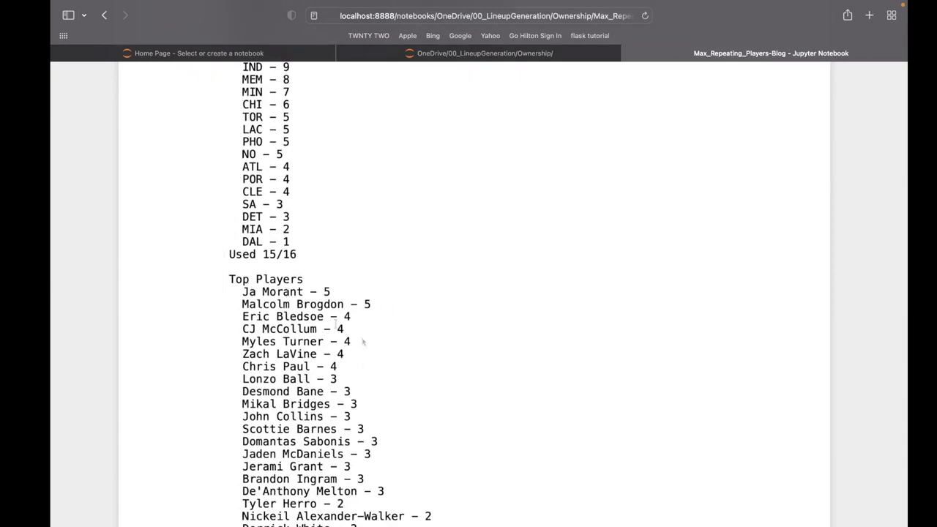
scroll(down, 3)
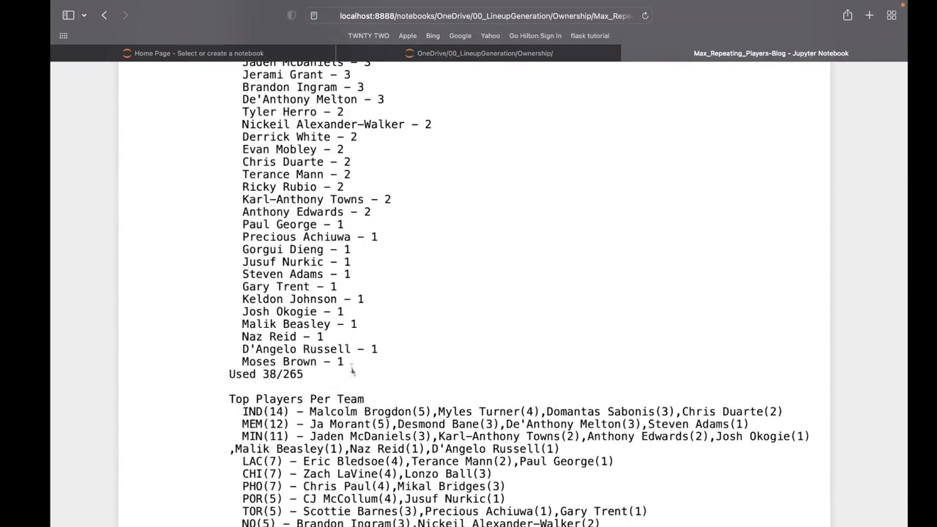
mouse_move(225, 367)
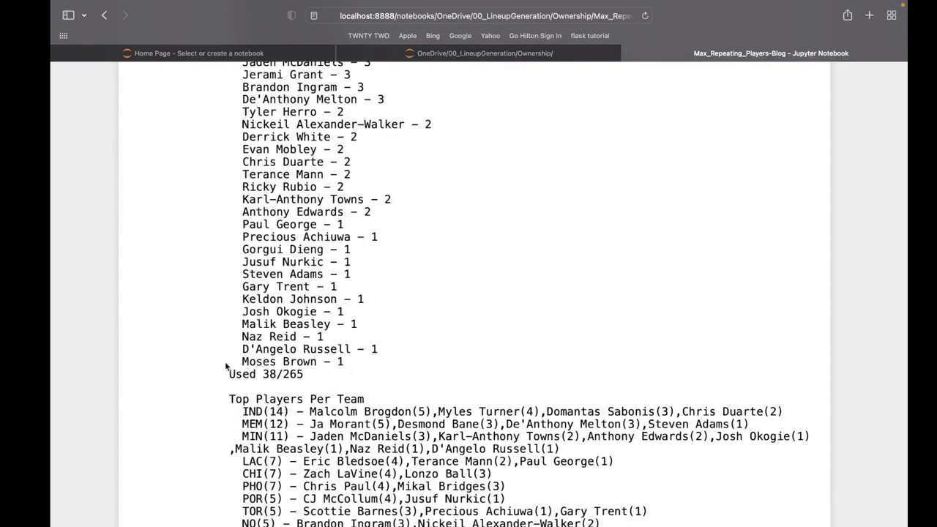
scroll(down, 3)
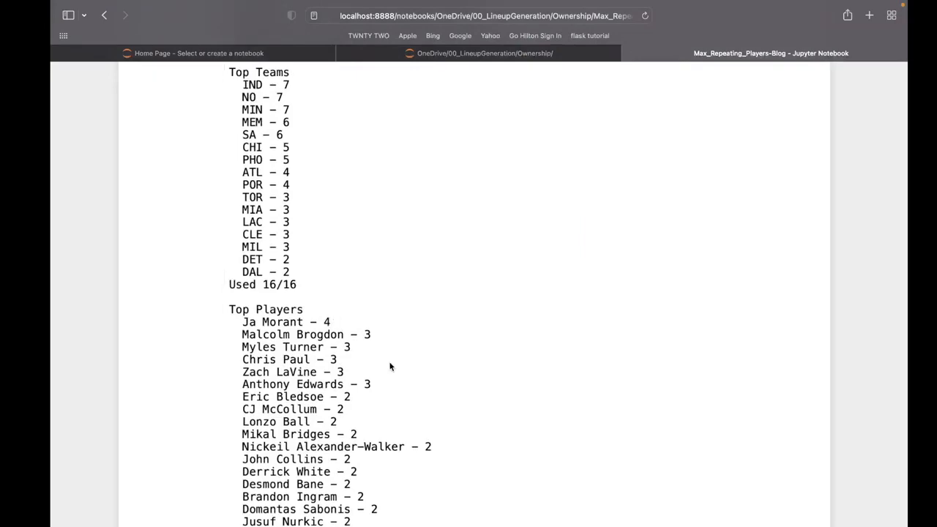
scroll(down, 3)
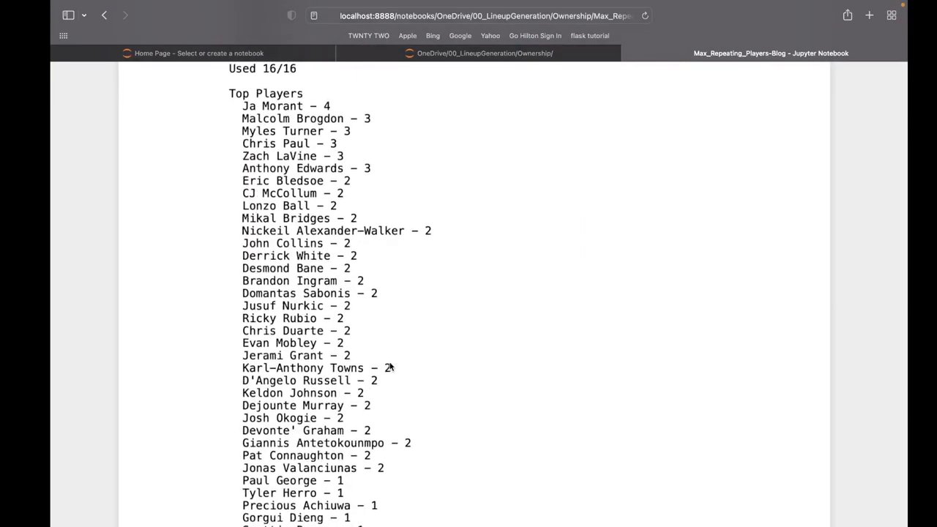
scroll(down, 3)
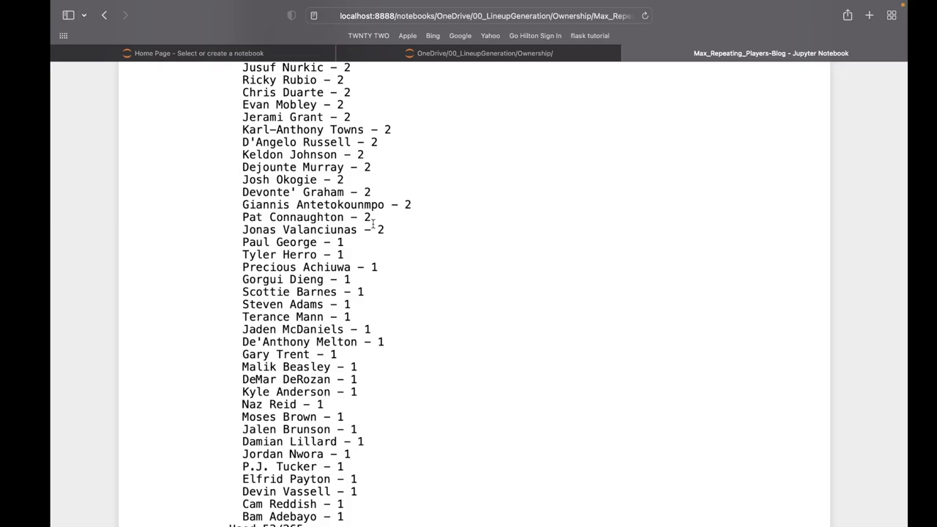
scroll(down, 3)
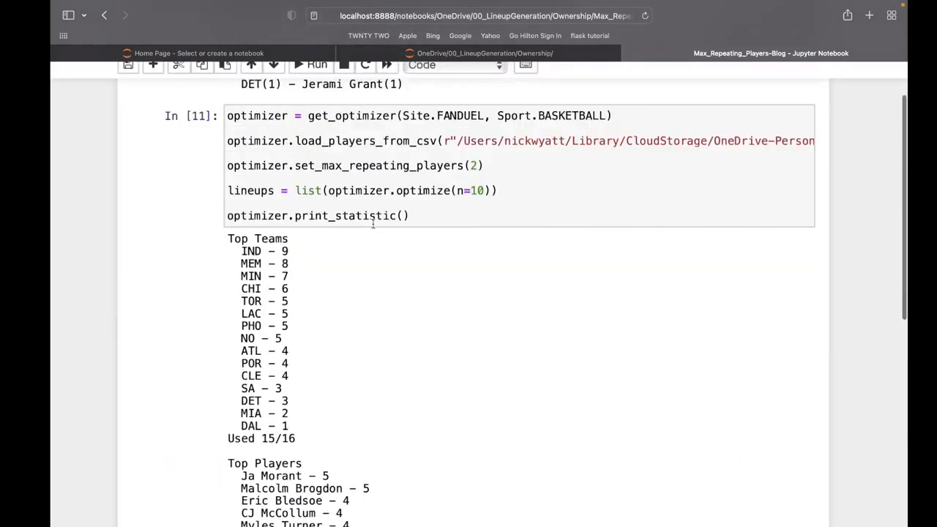
- Reach the new bottom cell repeating the 3-repeat code and start adding ', ma' inside optimize(n=10)
scroll(down, 3)
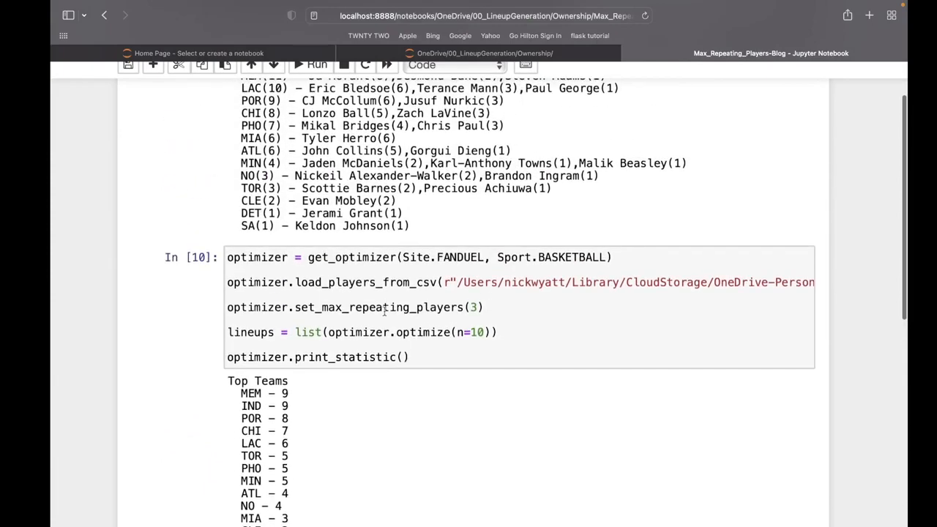
scroll(down, 3)
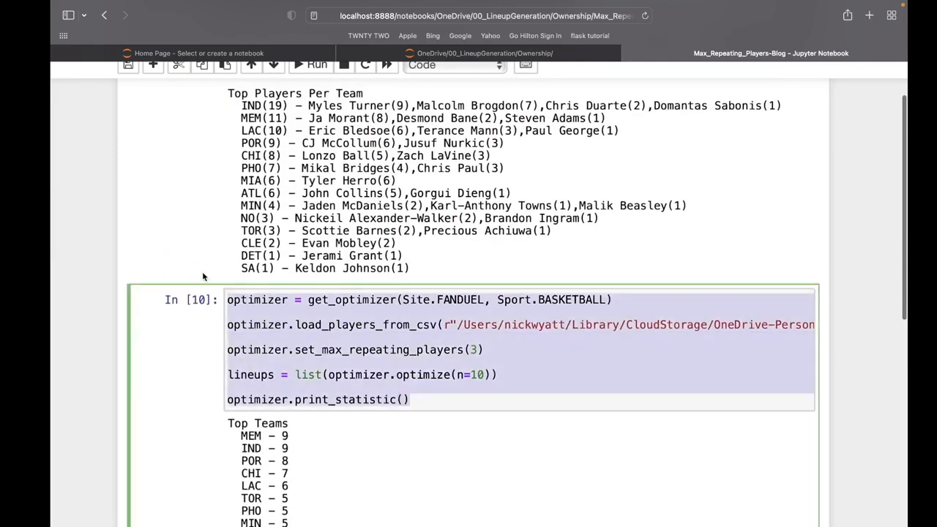
scroll(down, 3)
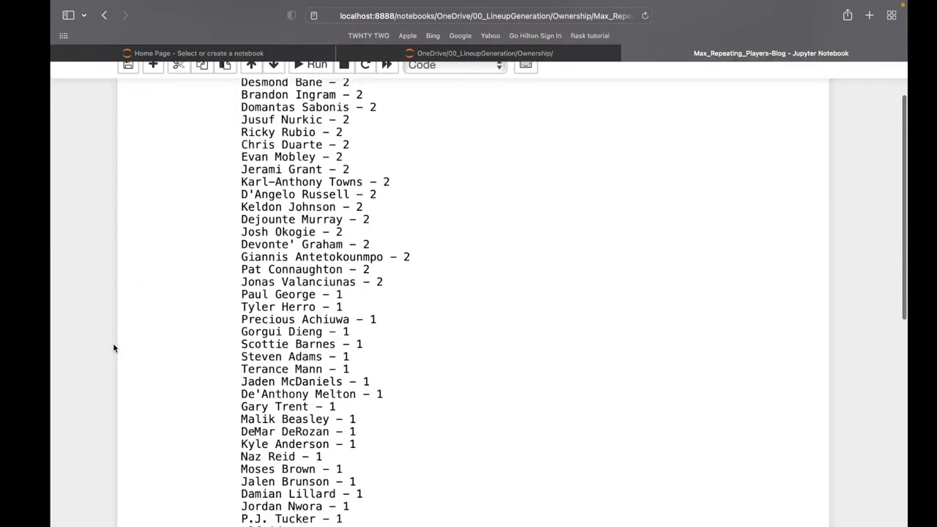
scroll(down, 3)
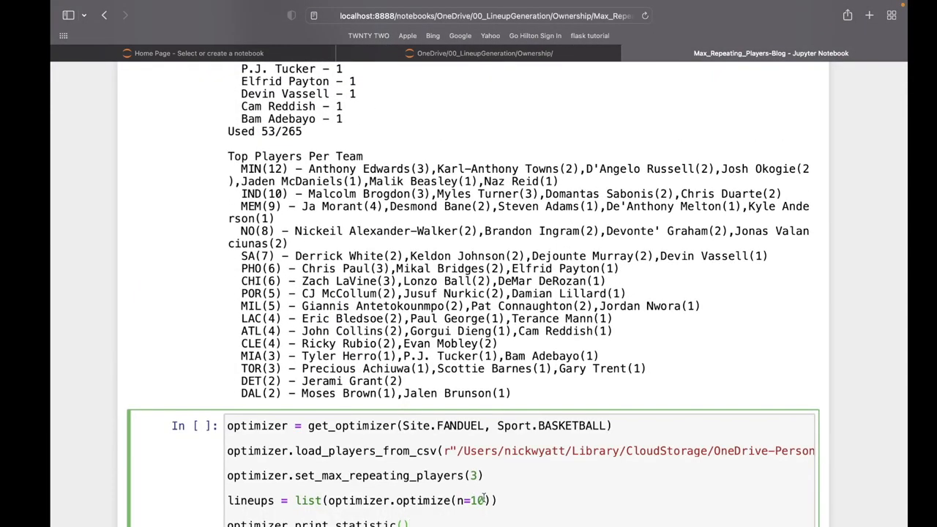
text(, ma)
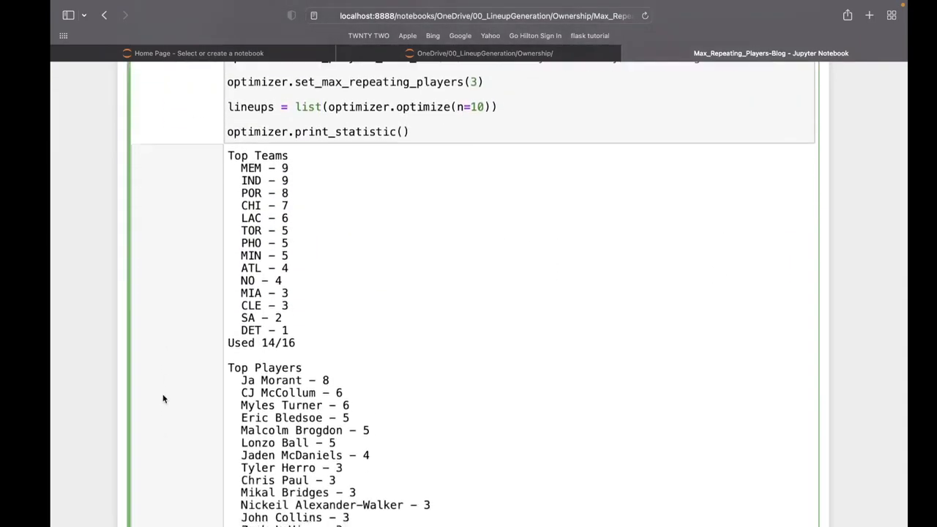
scroll(down, 3)
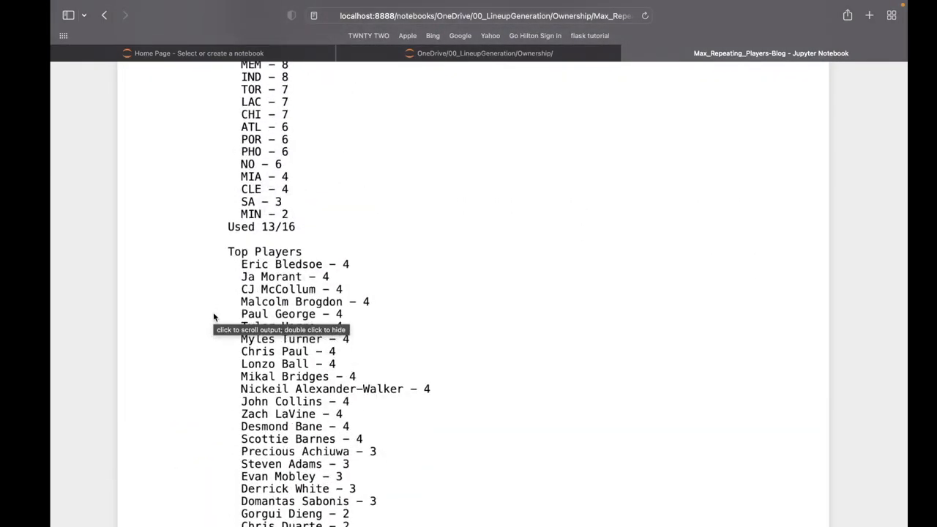
scroll(down, 3)
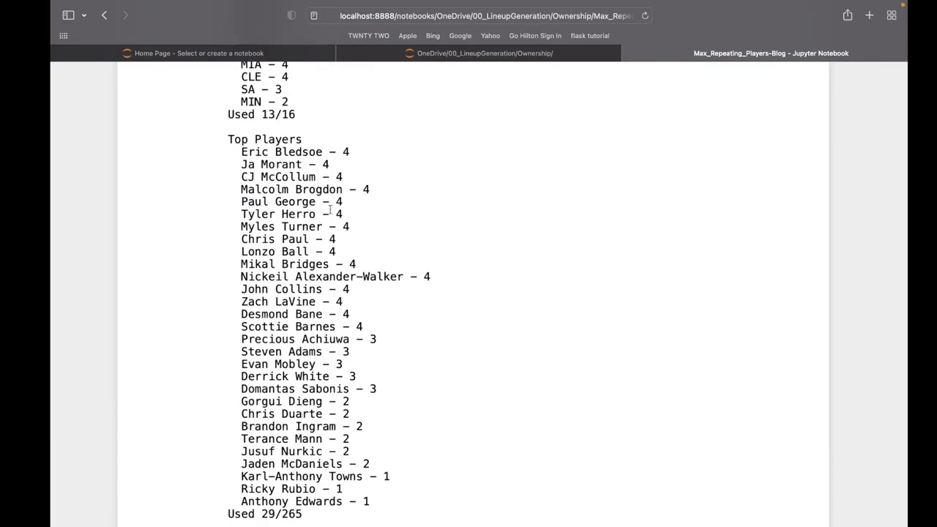
mouse_move(354, 325)
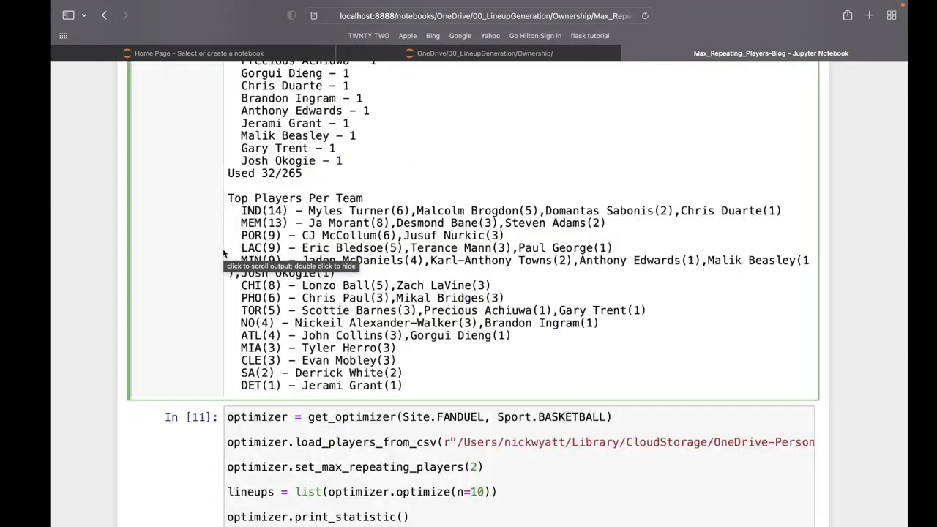
scroll(down, 3)
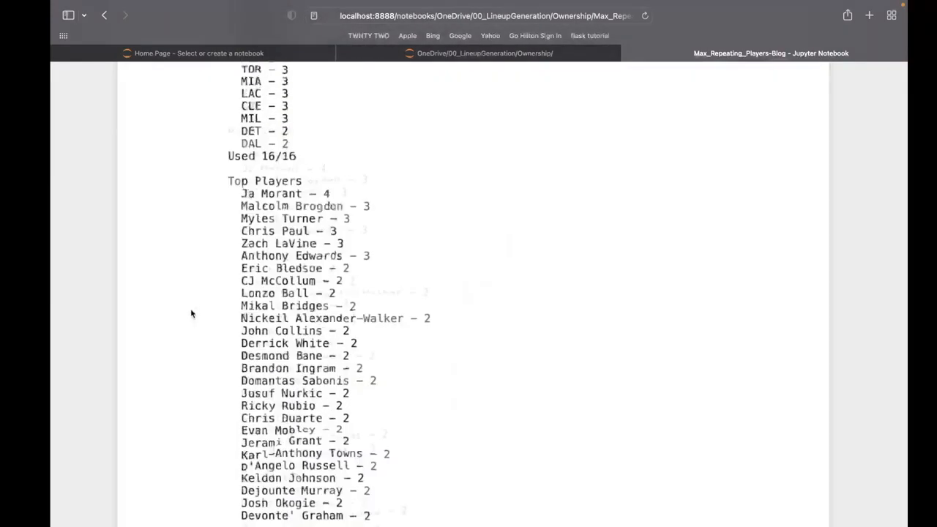
scroll(down, 3)
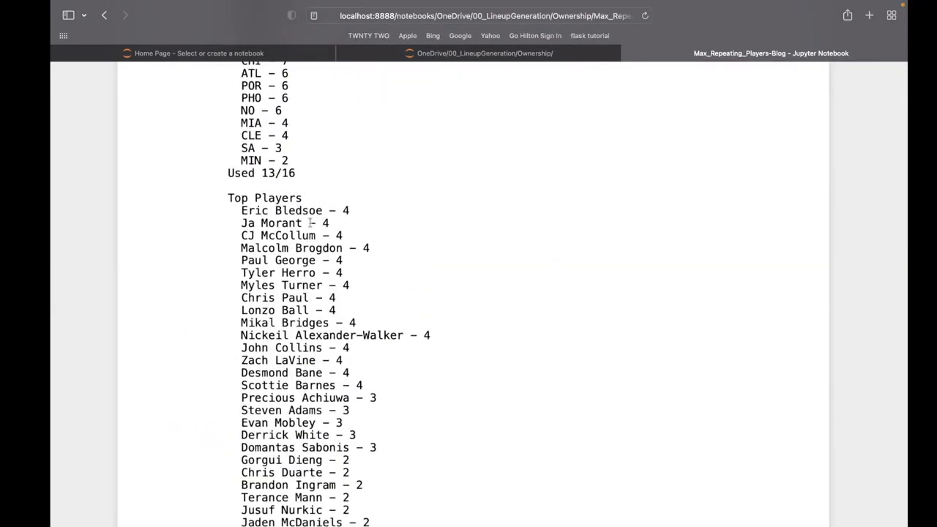
mouse_move(366, 276)
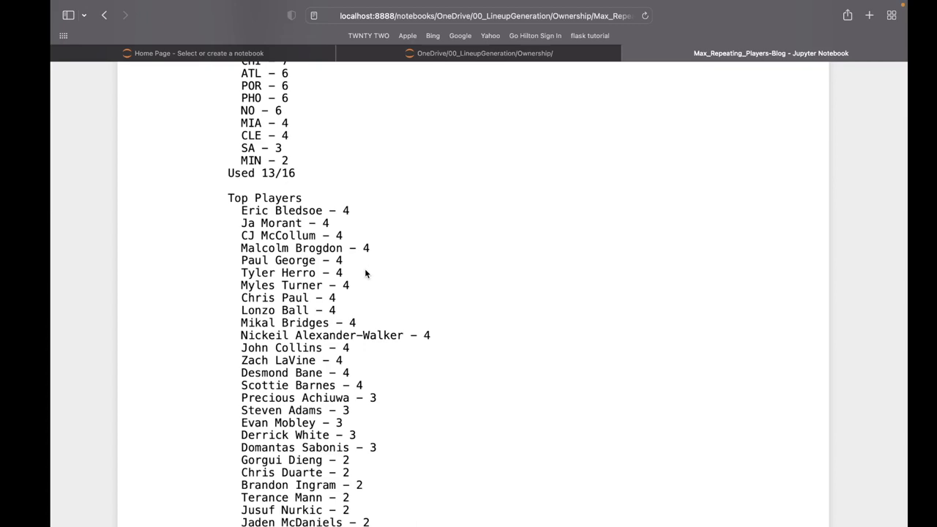
scroll(down, 3)
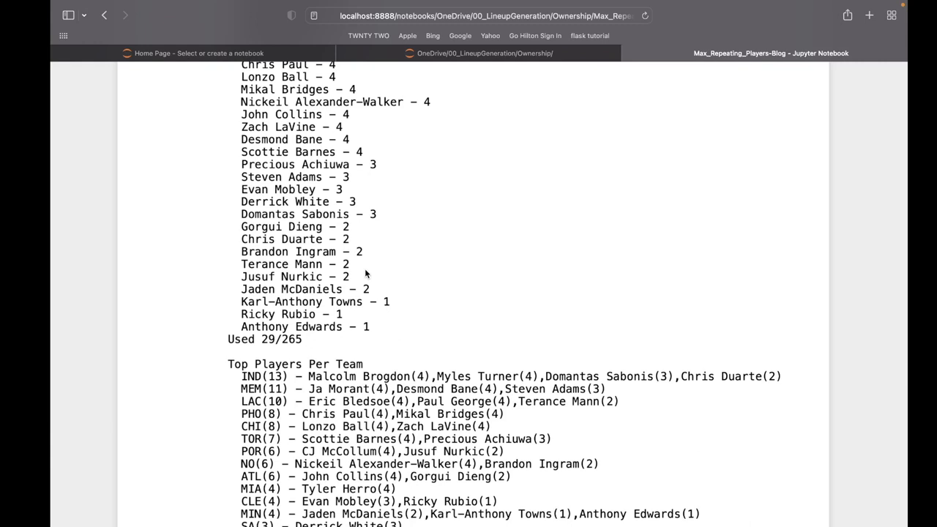
scroll(up, 3)
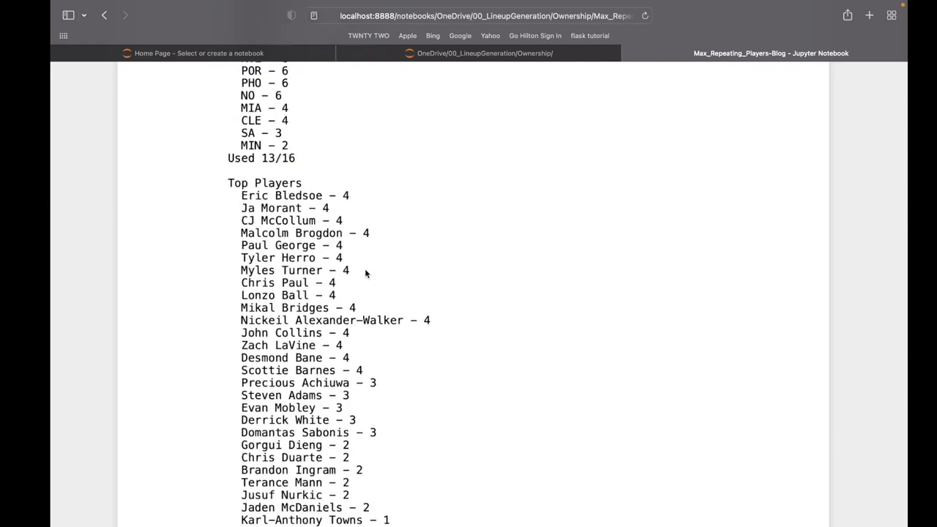